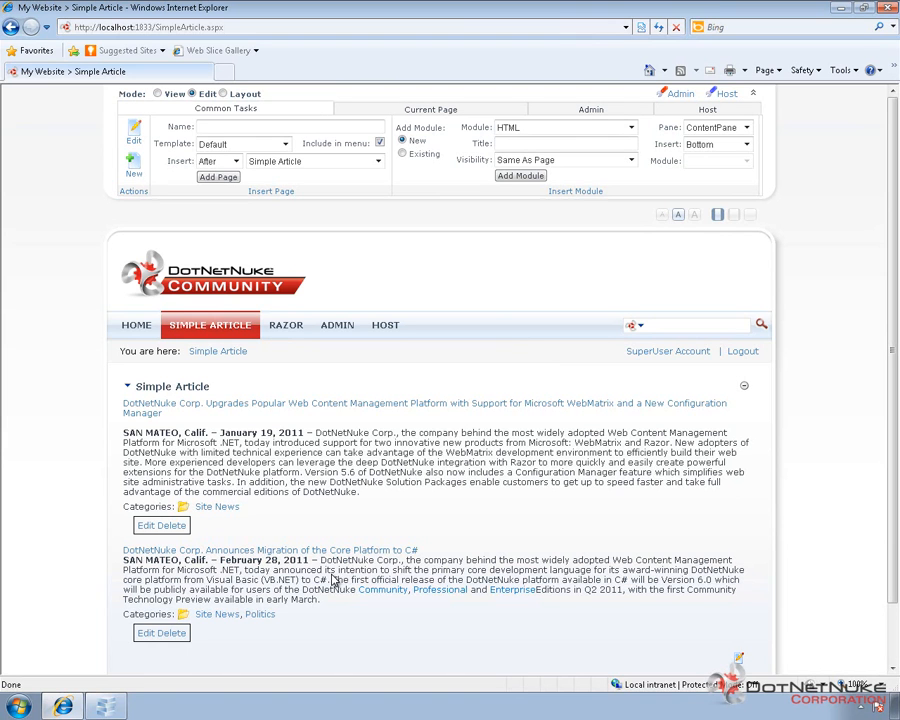
mouse_move(408, 391)
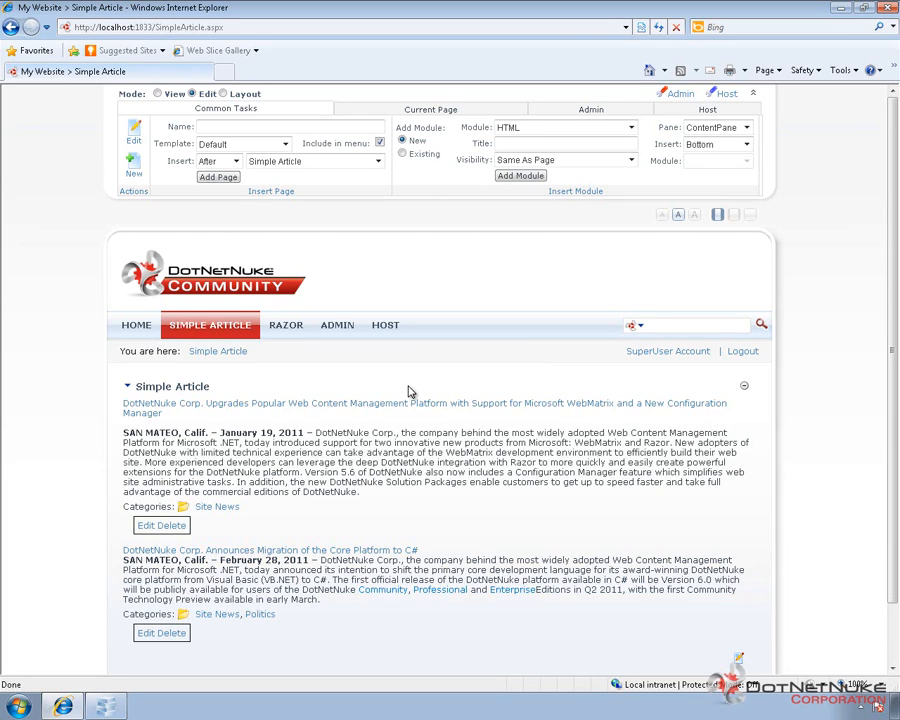
mouse_move(353, 378)
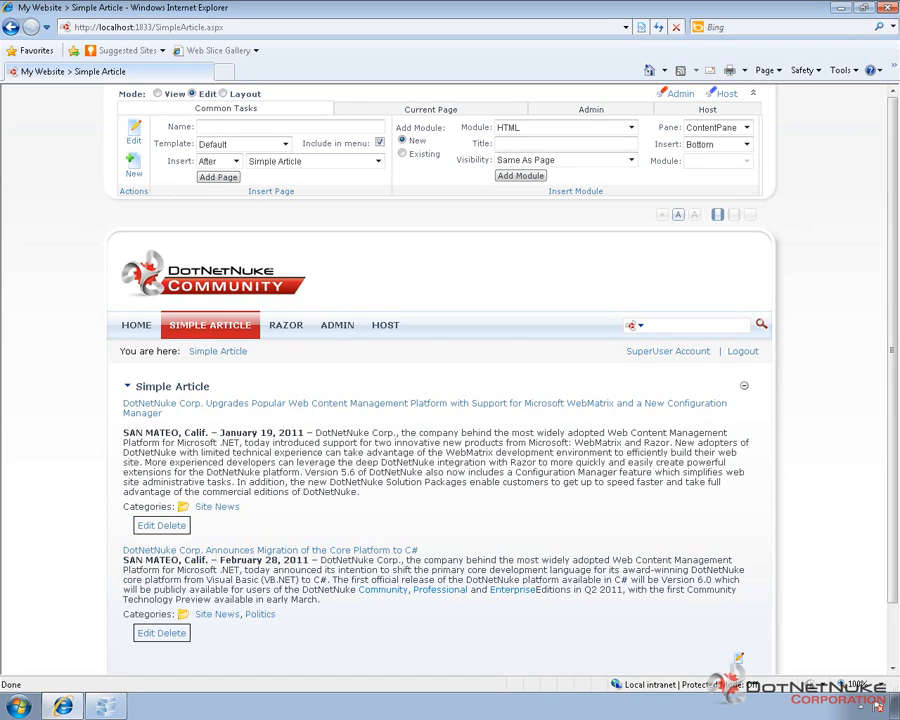
mouse_move(315, 377)
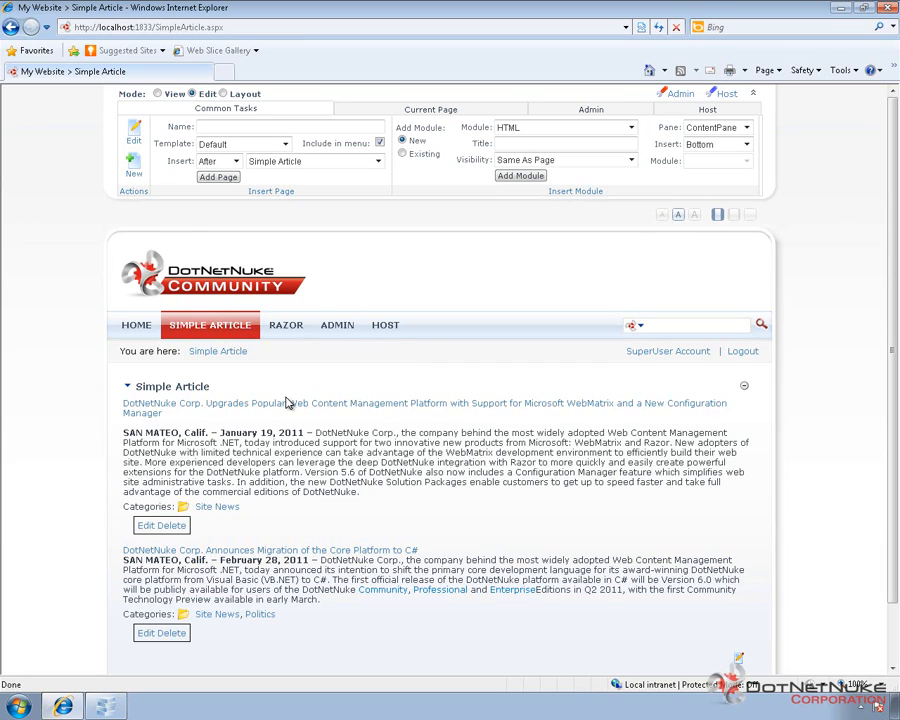
mouse_move(289, 403)
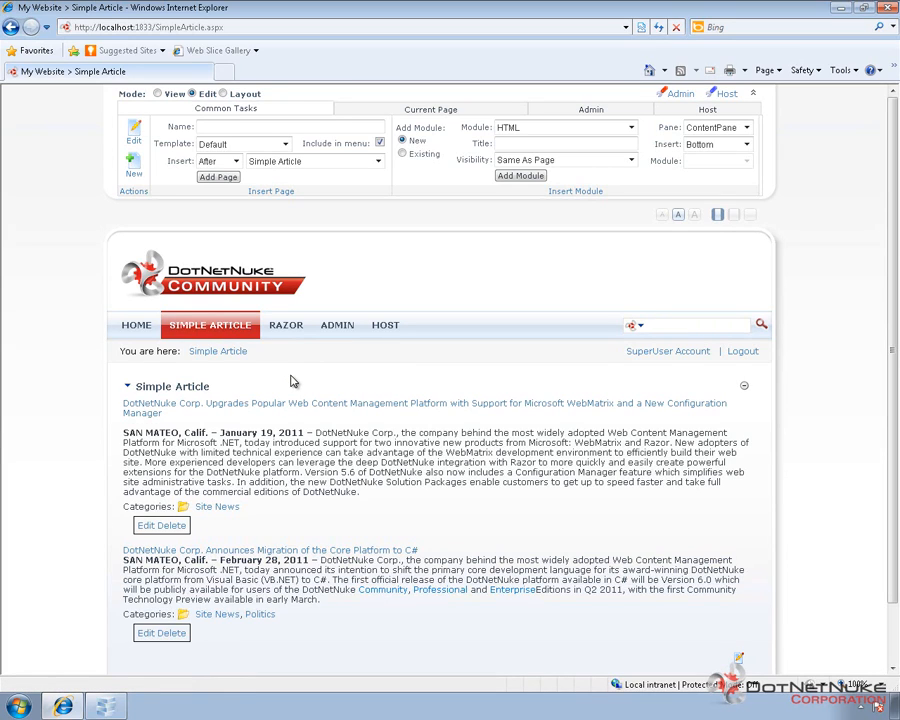
mouse_move(311, 367)
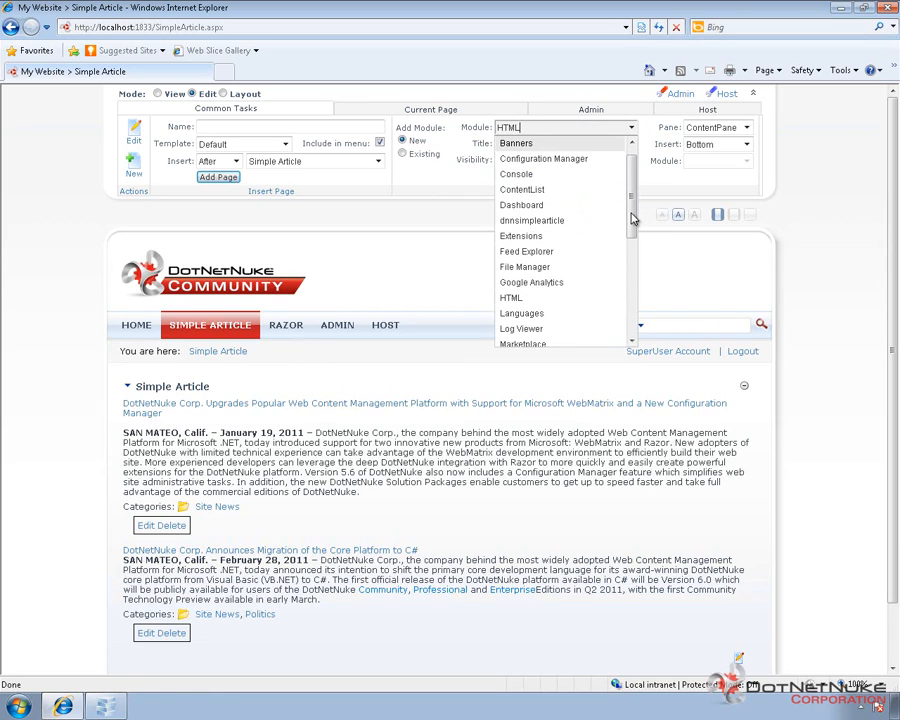
Step: Add a Razor Host module titled 'Facebook Comments' to the page
scroll("down", 3)
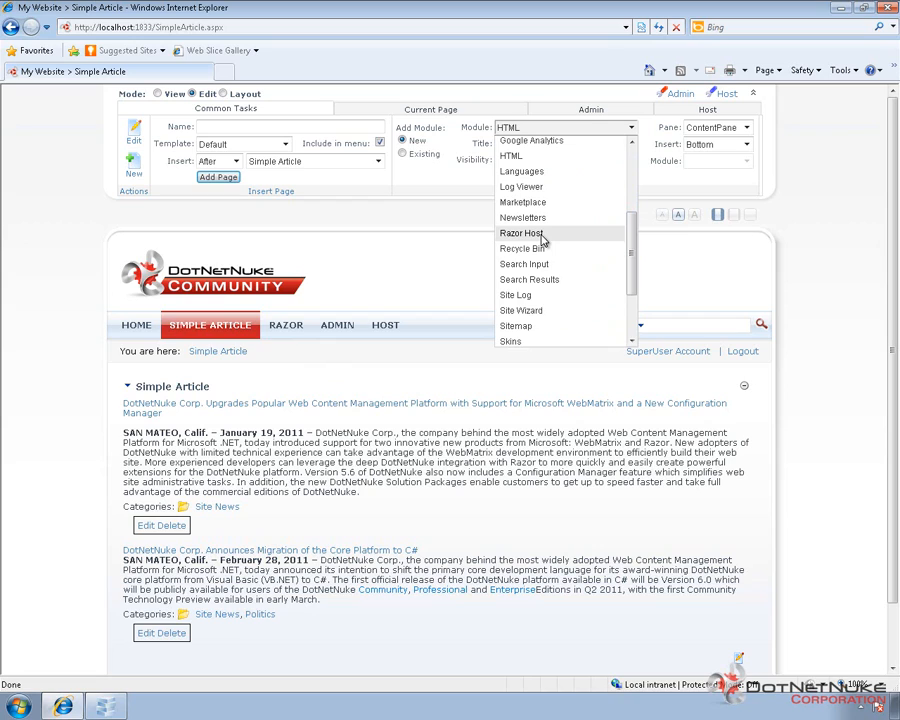
left_click(521, 233)
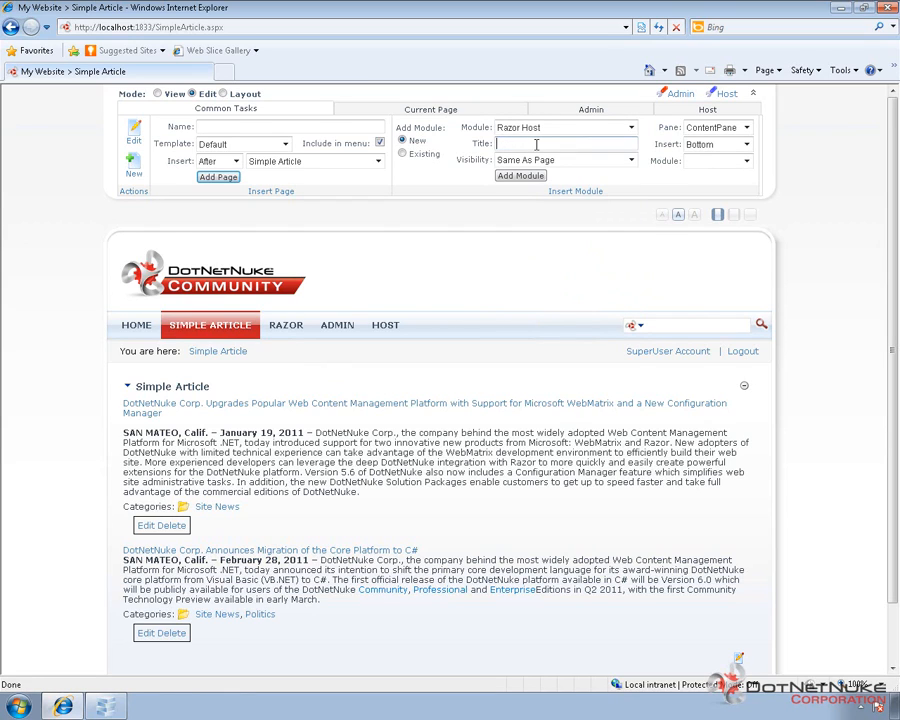
type("Facebook")
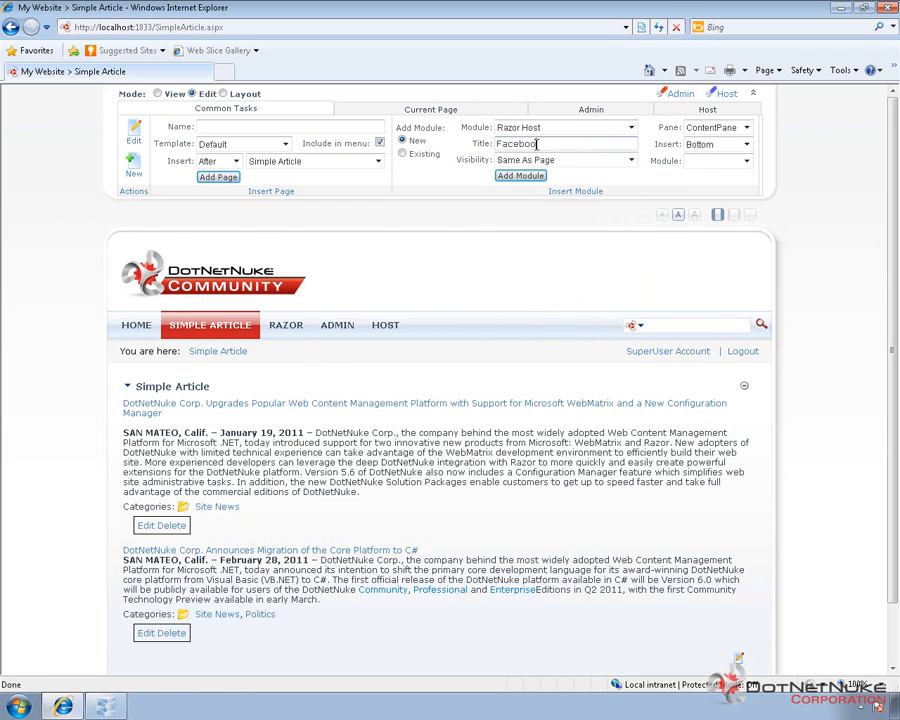
type("Comments")
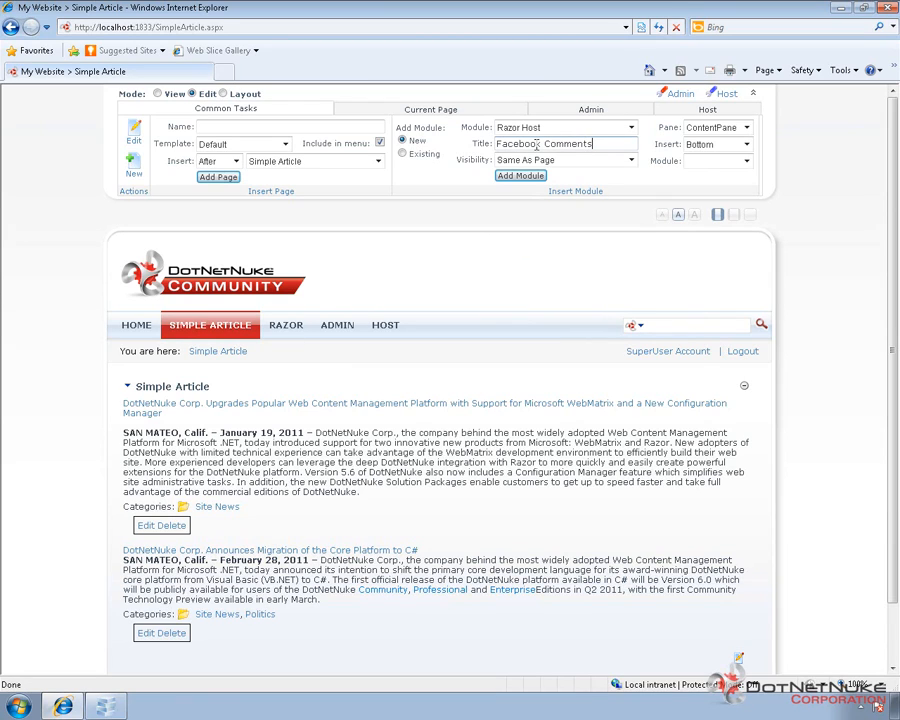
left_click(519, 176)
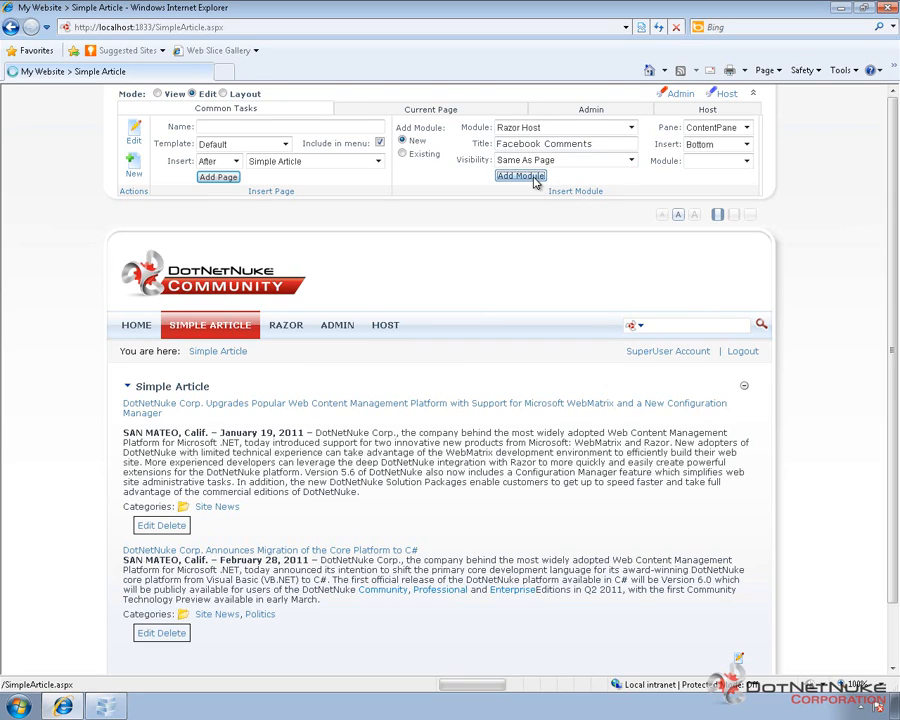
Step: Let the page reload with the empty Facebook Comments module below the articles
left_click(520, 175)
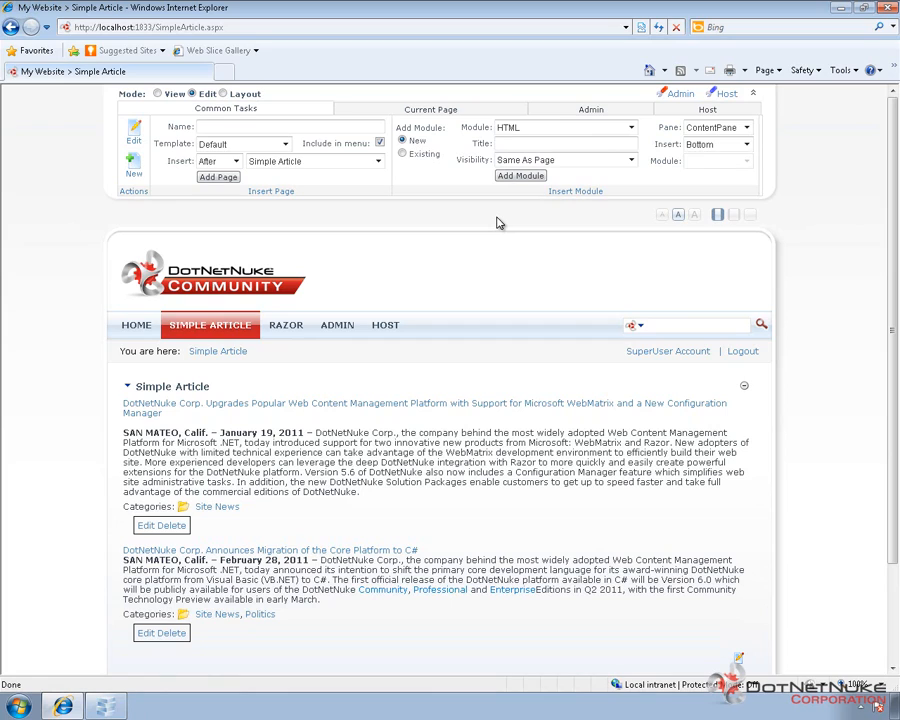
mouse_move(491, 280)
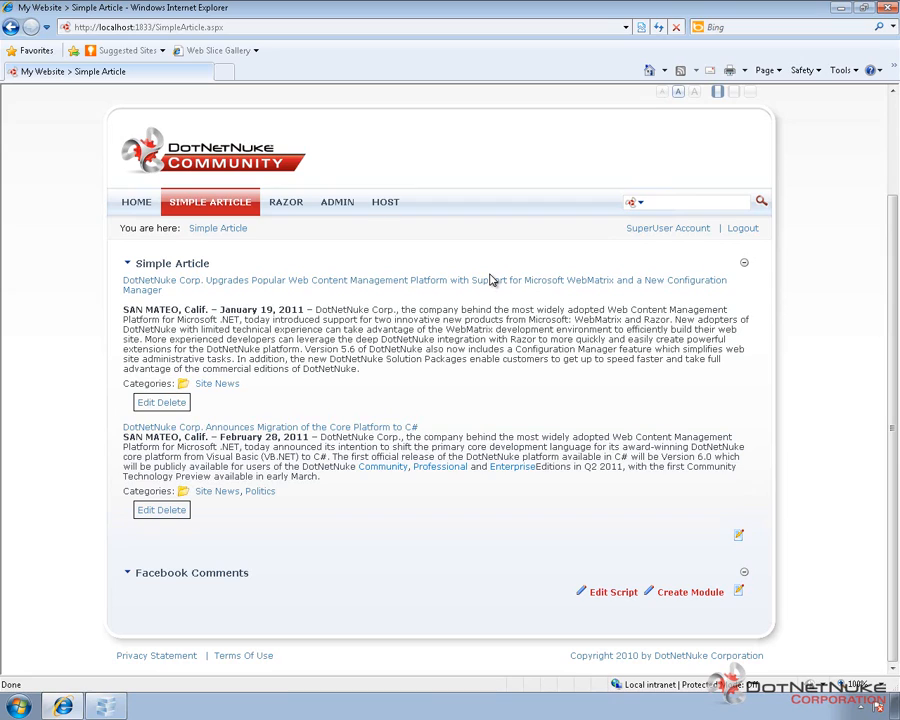
mouse_move(480, 280)
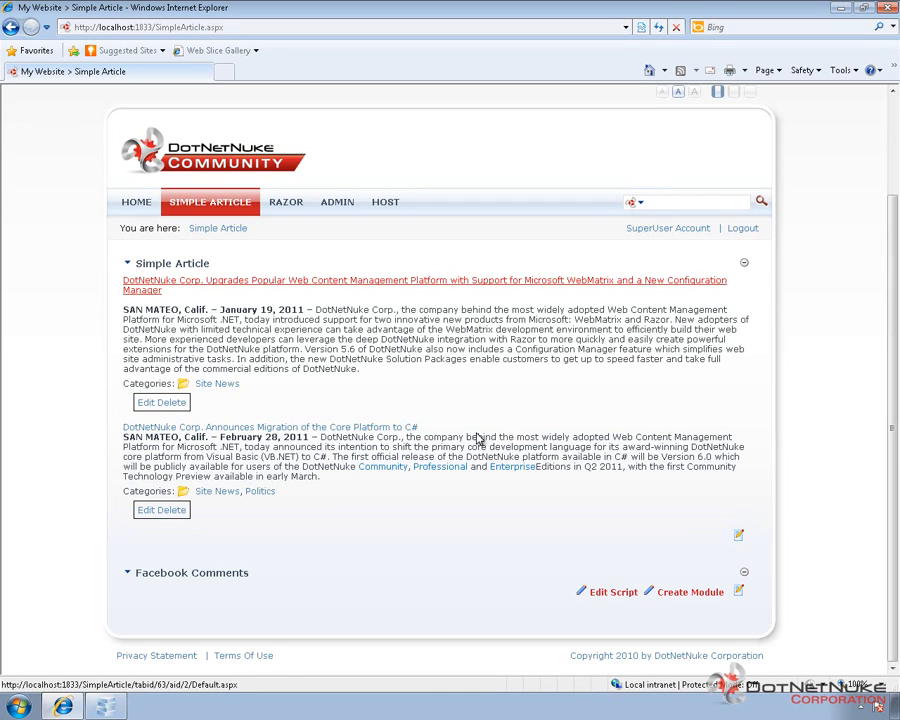
mouse_move(419, 551)
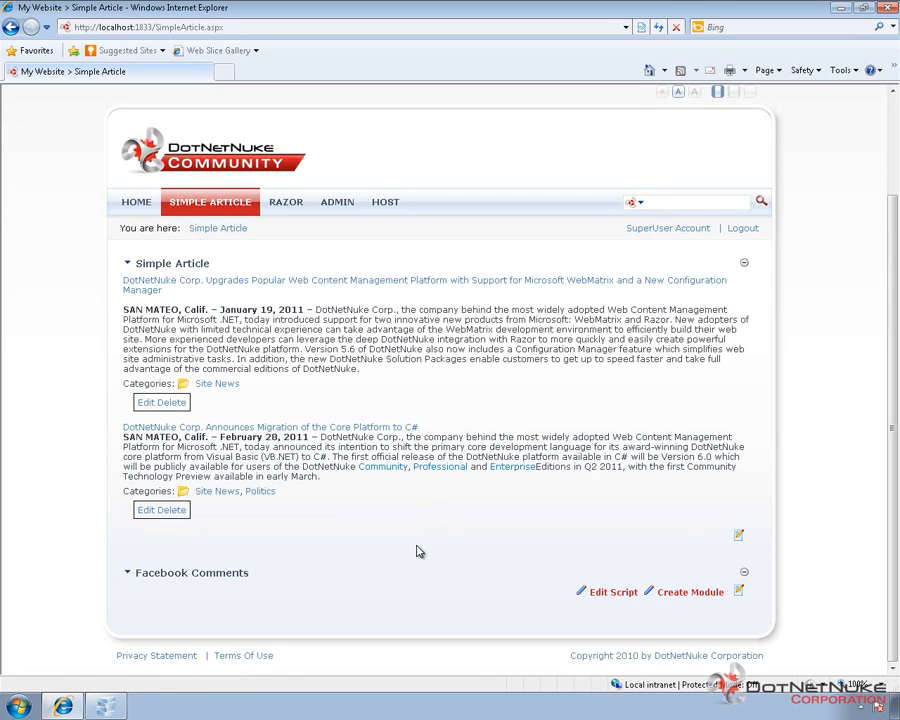
mouse_move(379, 558)
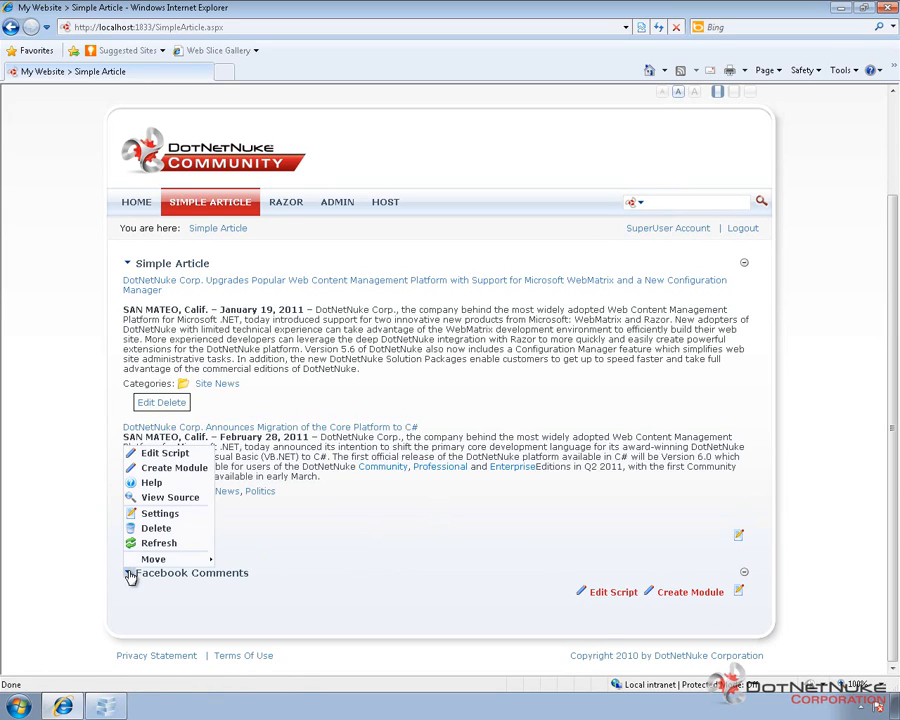
mouse_move(168, 520)
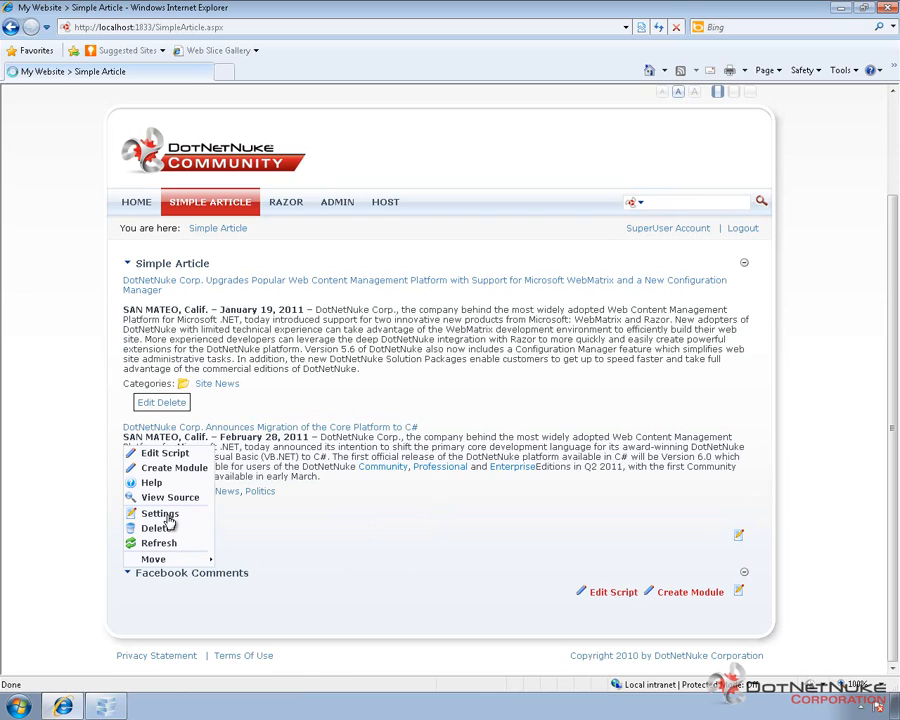
Step: Choose Settings from the Facebook Comments module's action menu
left_click(159, 513)
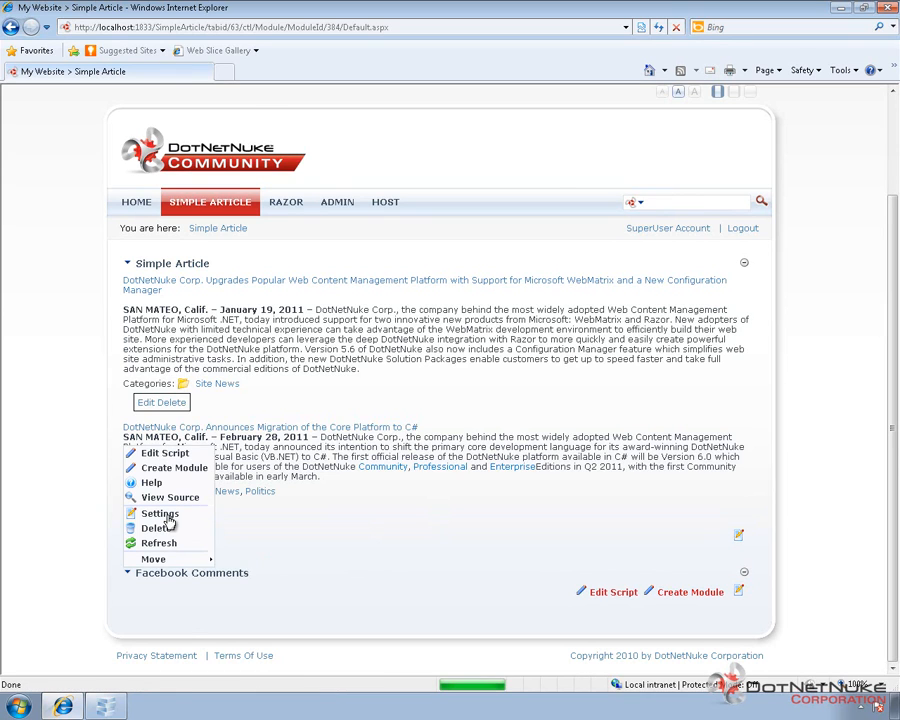
left_click(159, 513)
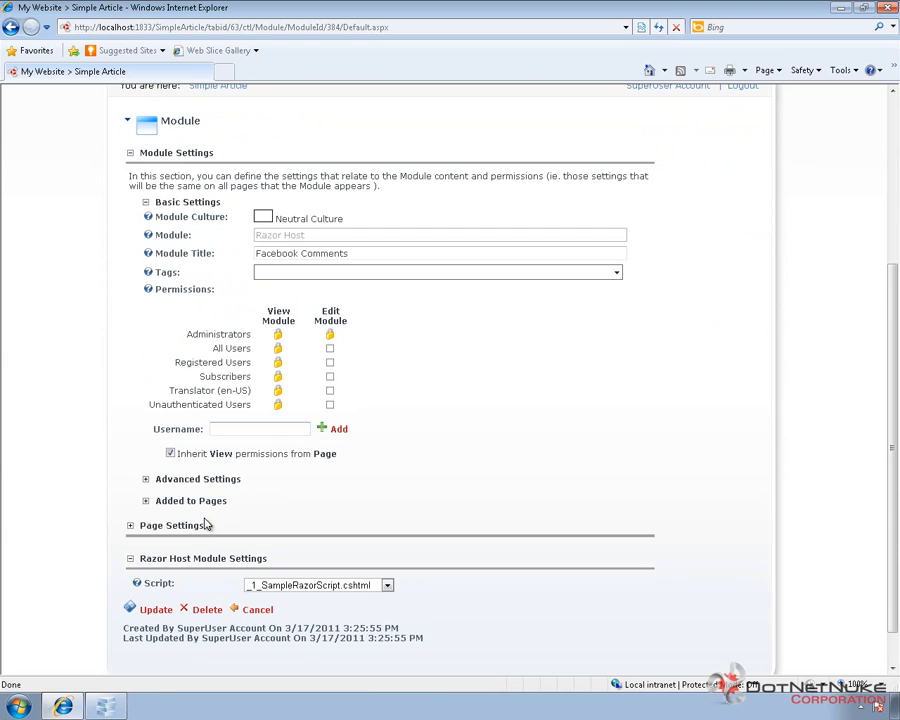
Step: Uncheck 'Display Container?' under Page Settings and update the module
left_click(130, 525)
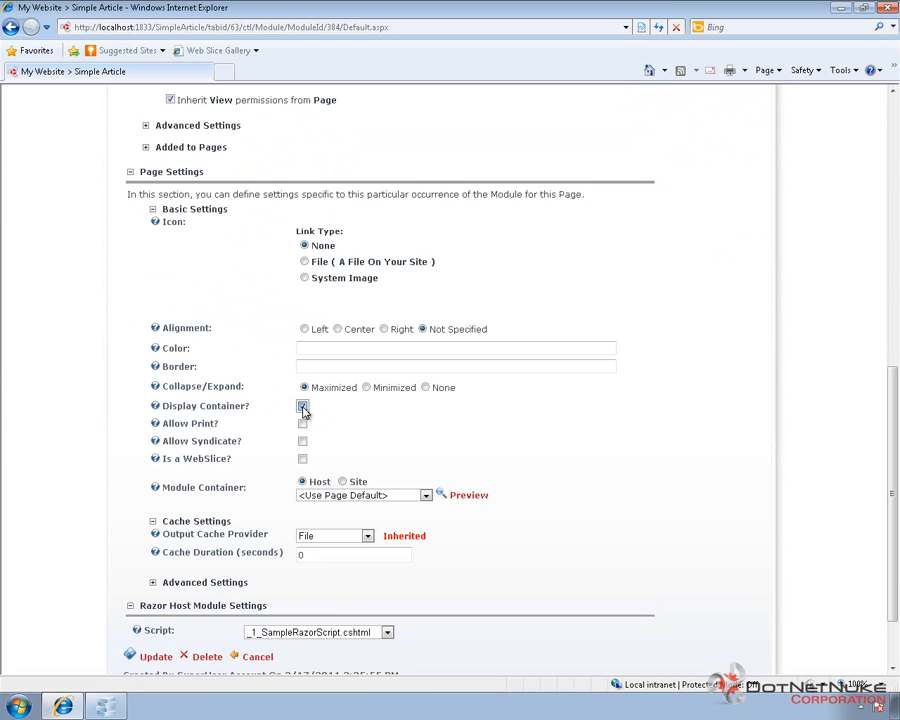
left_click(302, 405)
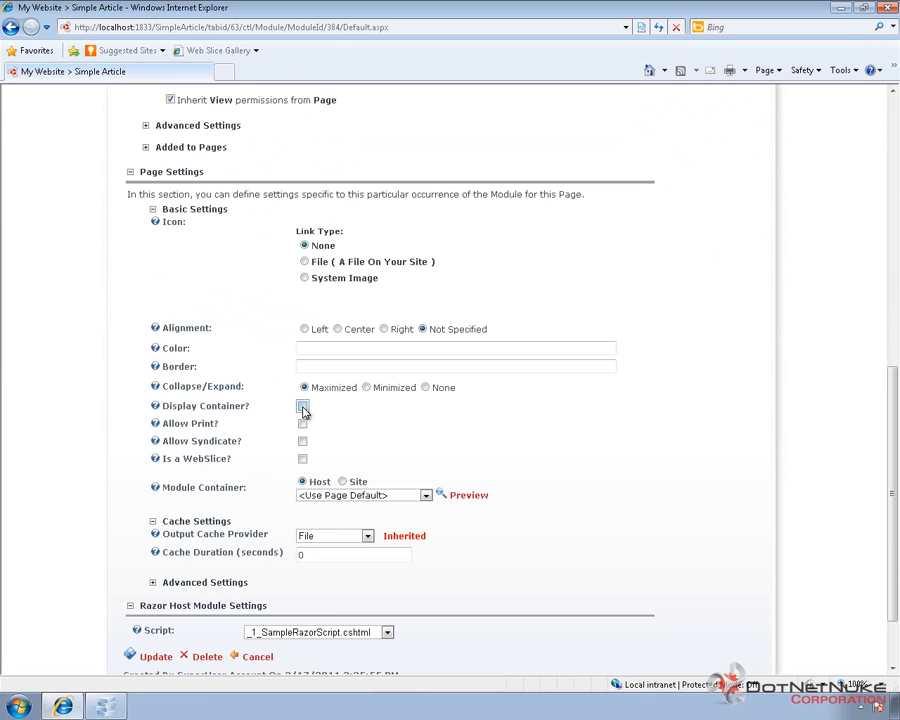
left_click(302, 406)
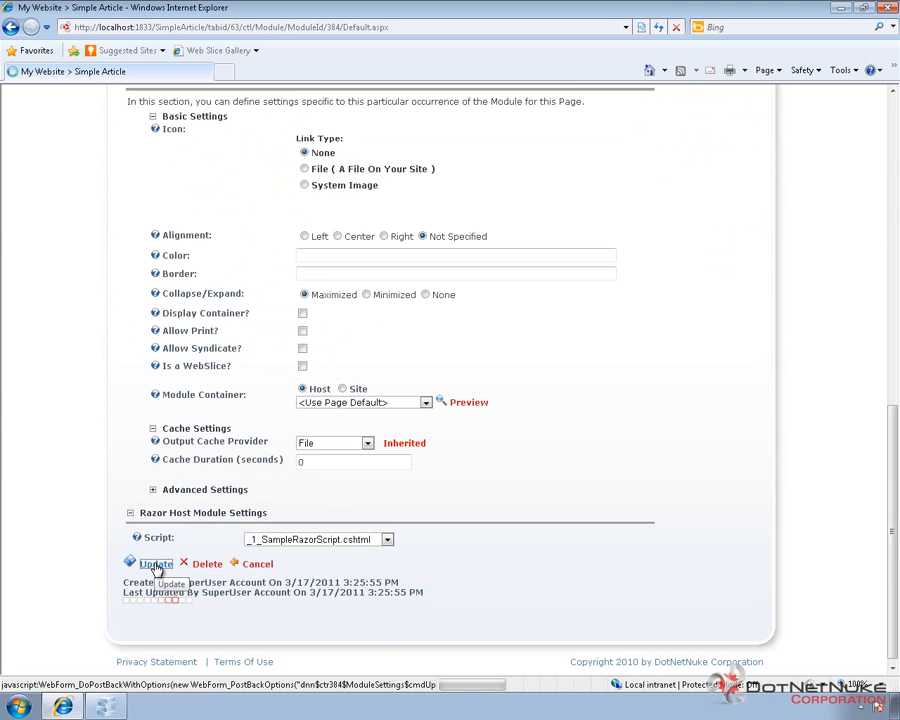
left_click(154, 563)
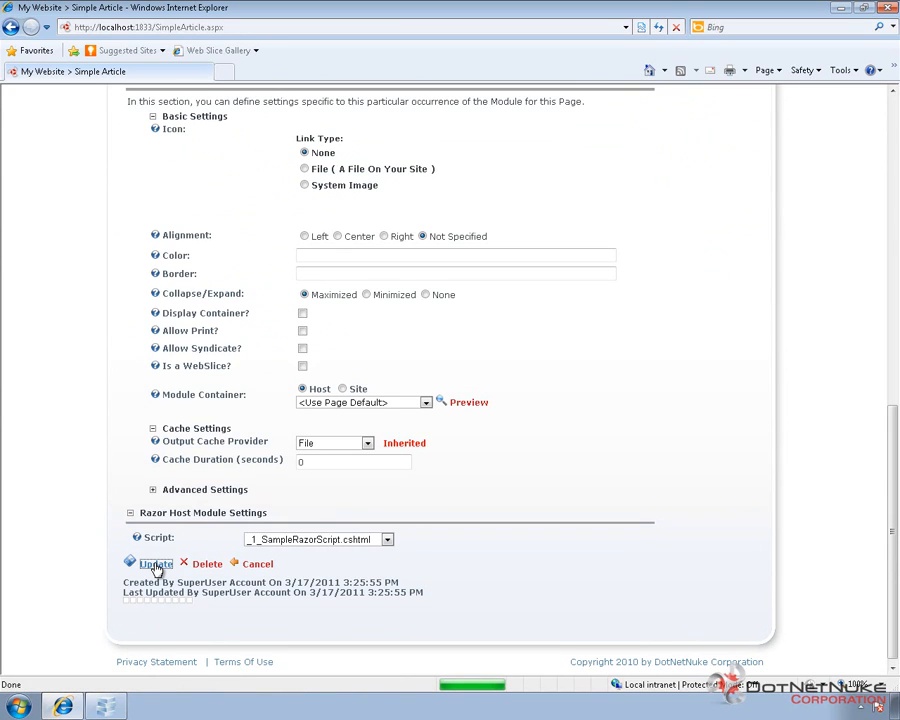
left_click(154, 564)
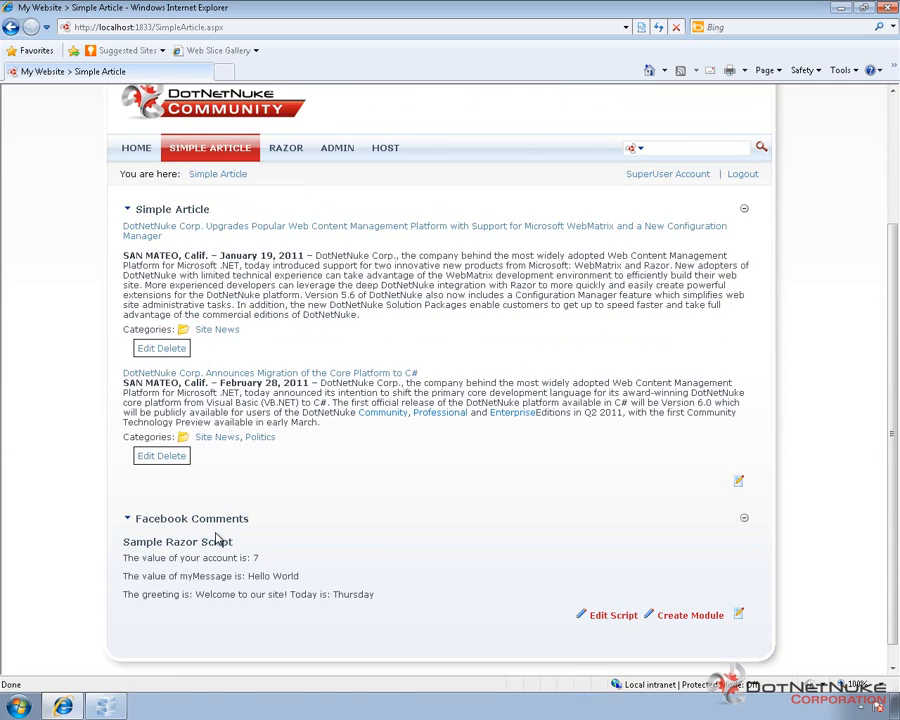
Step: Review the sample script output and bring up the Facebook Comments module's actions
scroll("down", 3)
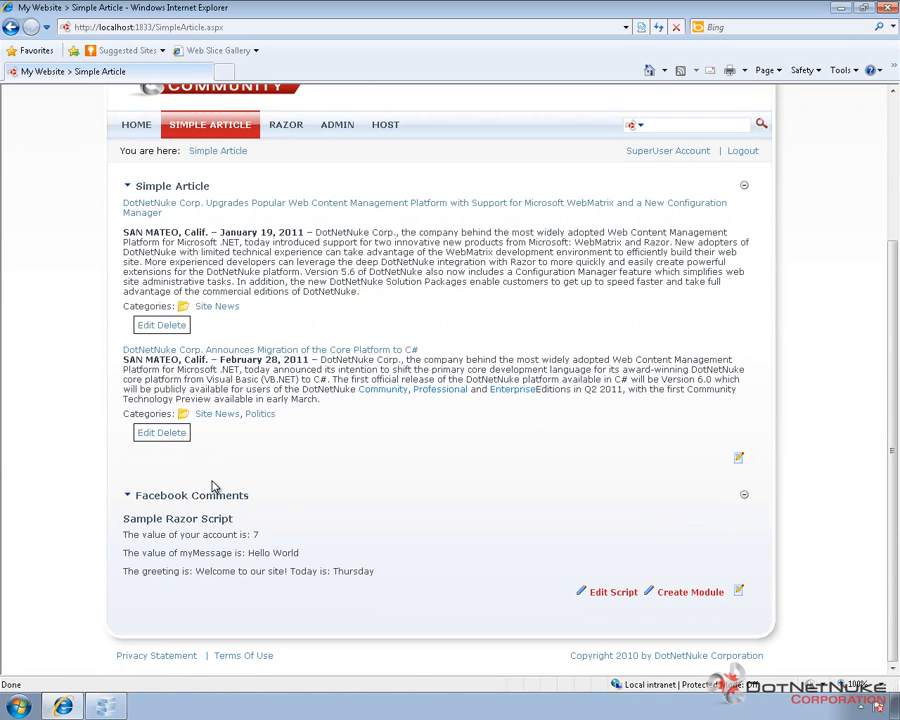
mouse_move(250, 508)
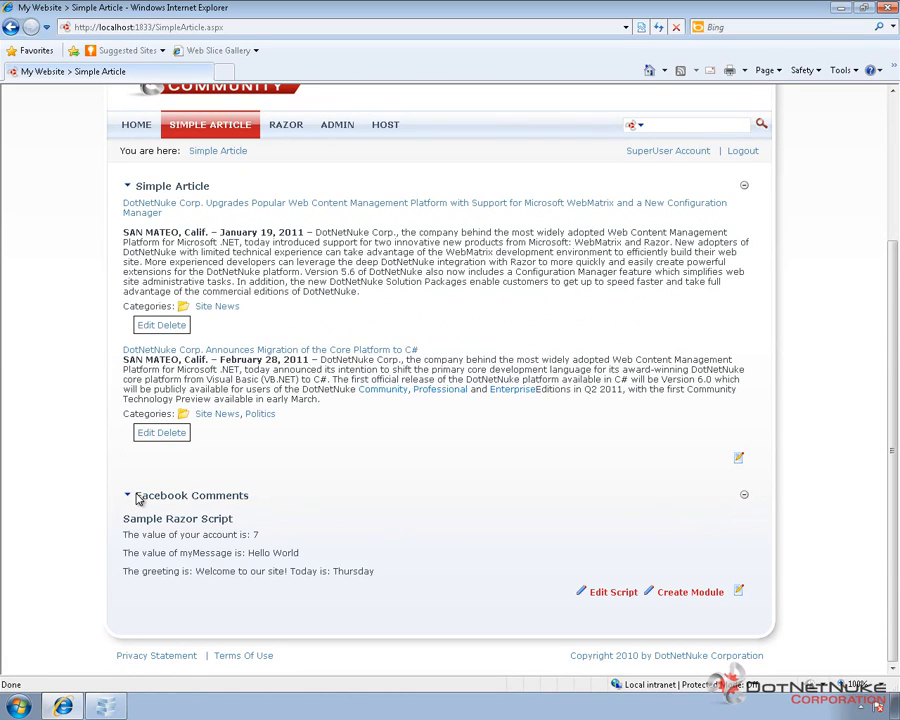
left_click(127, 495)
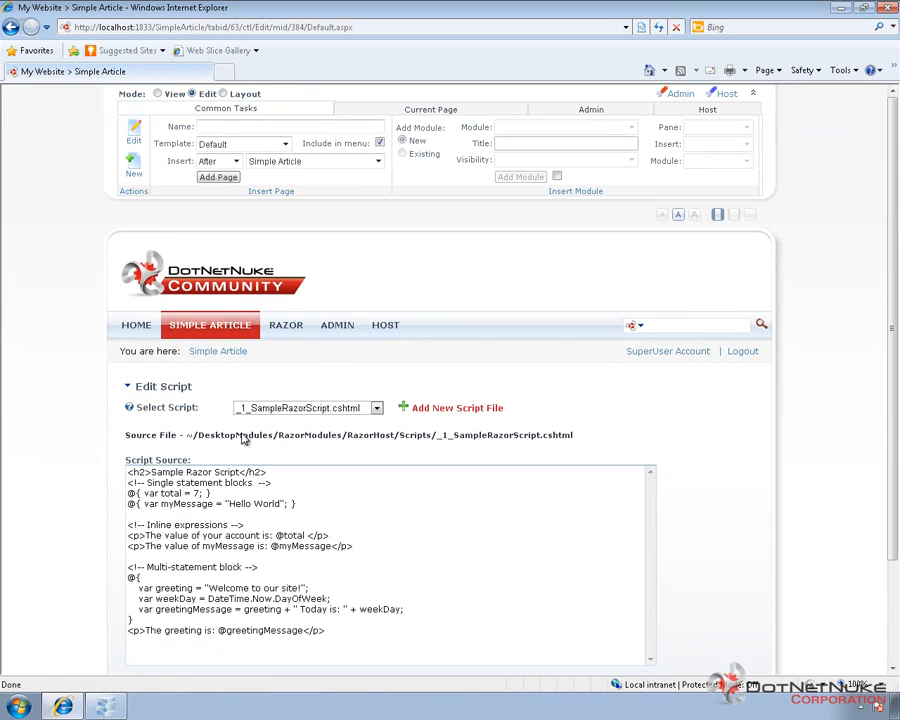
mouse_move(456, 407)
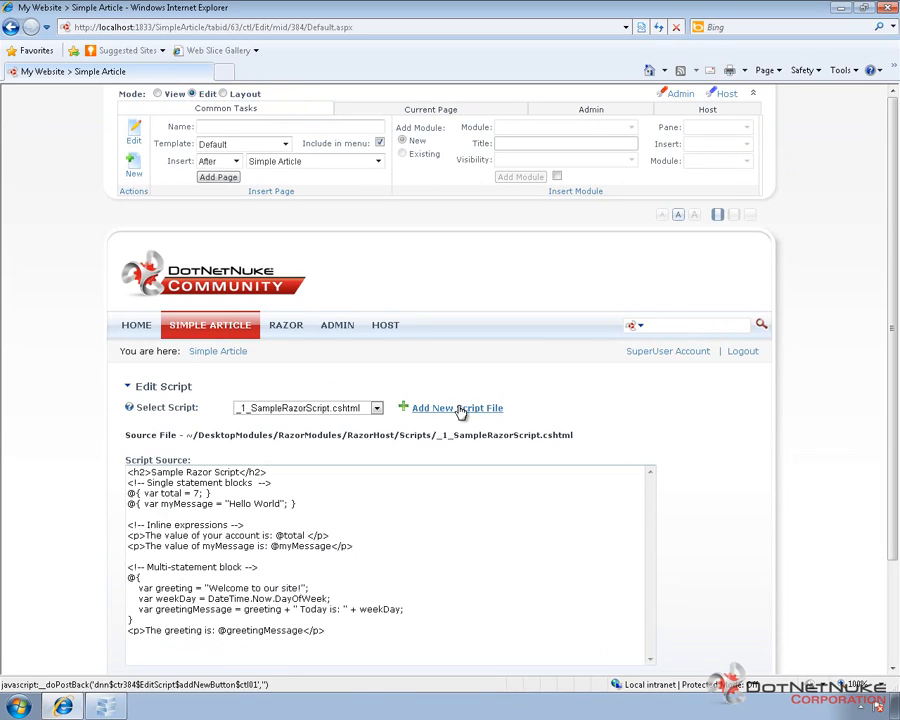
mouse_move(457, 408)
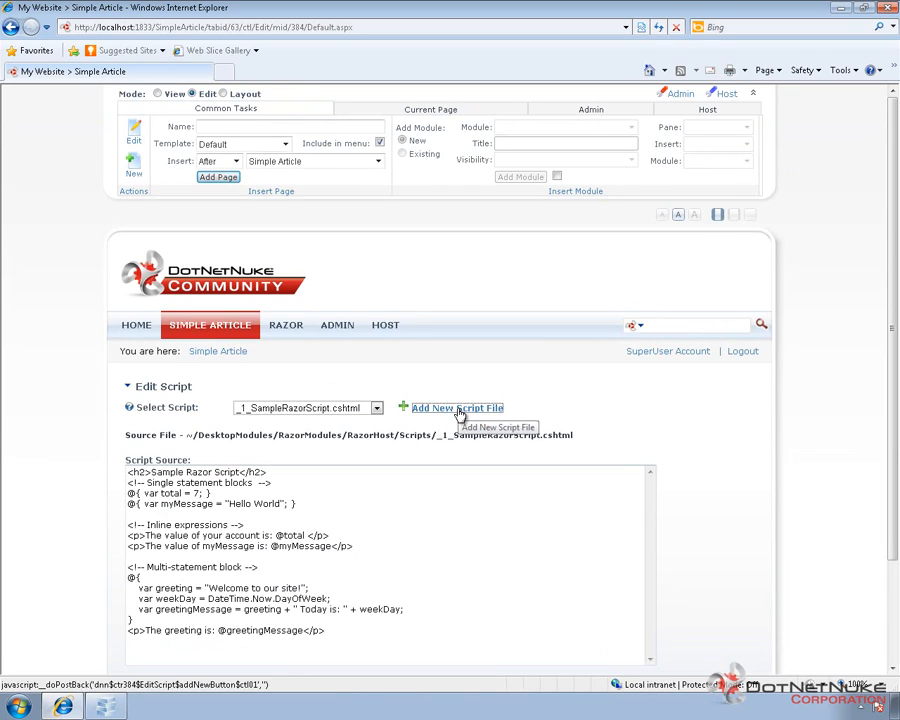
Step: Add a CSHtml (C#) script file named 'FacebookComments'
left_click(457, 408)
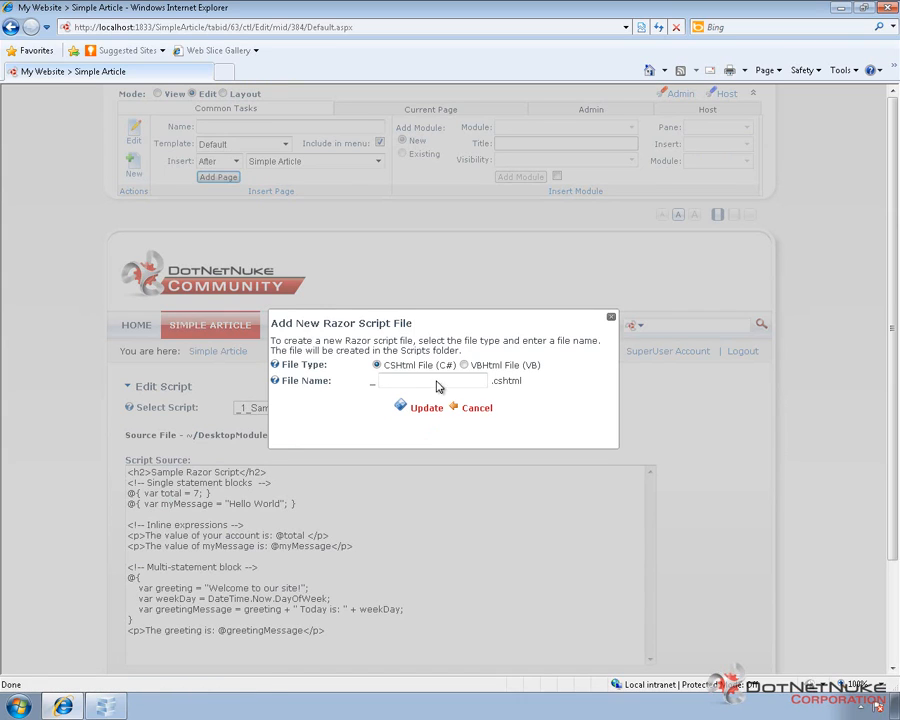
type("F")
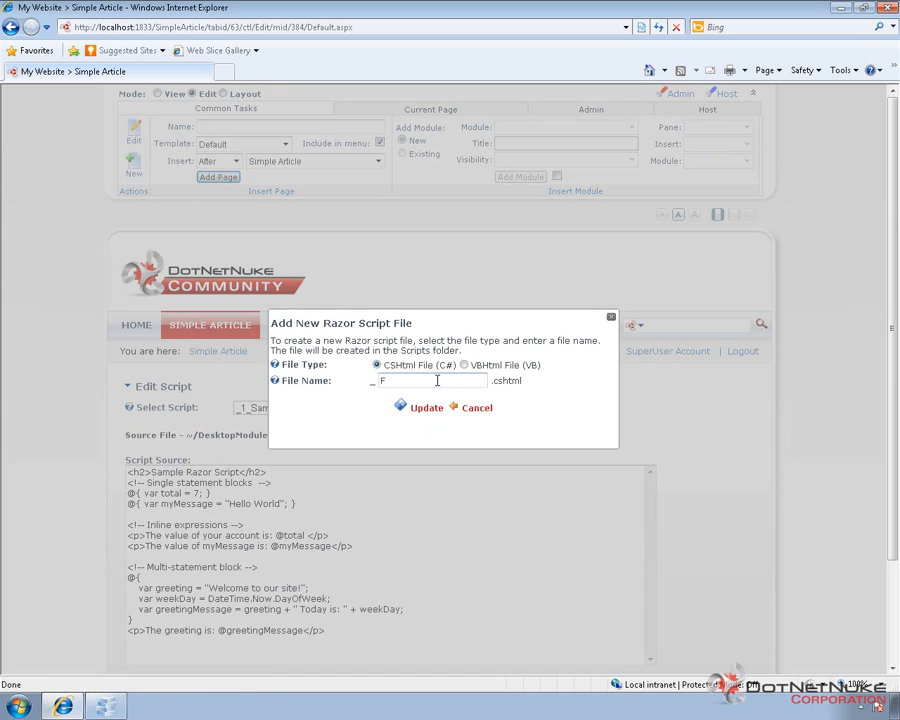
type("acebookC")
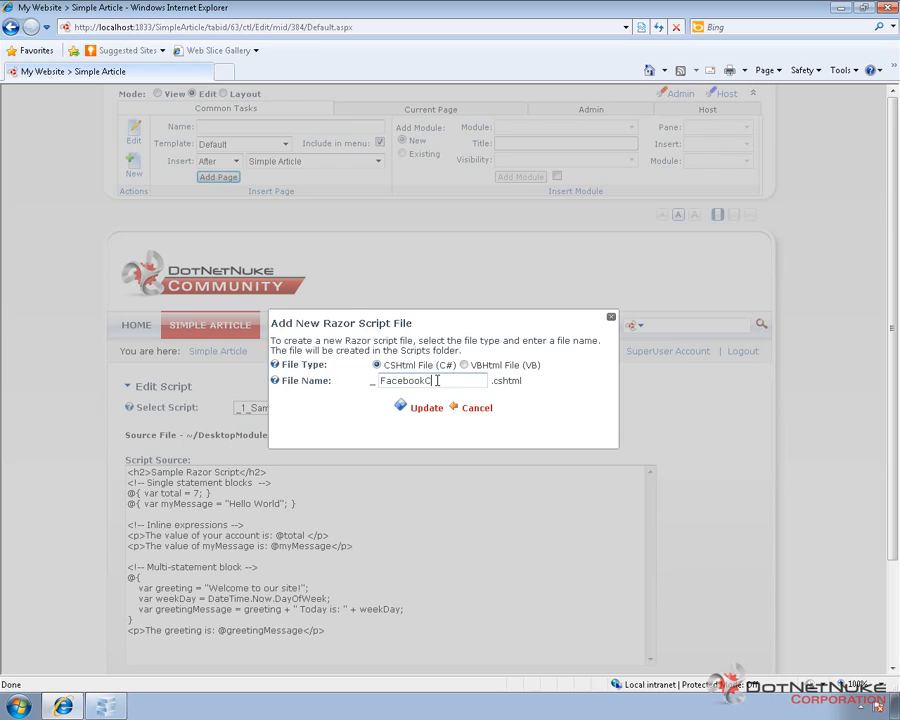
type("omments")
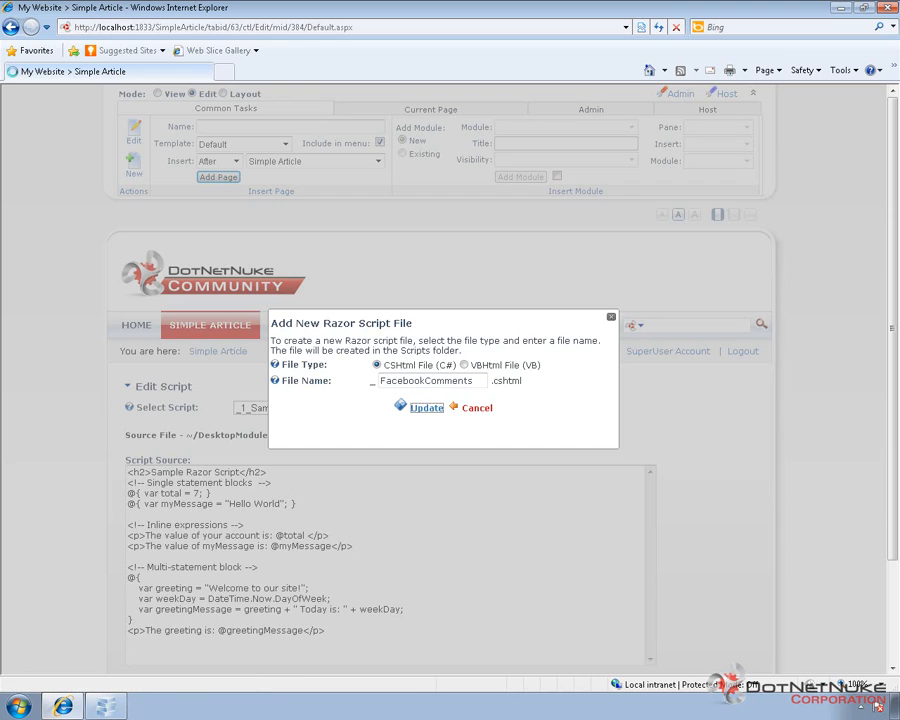
left_click(475, 407)
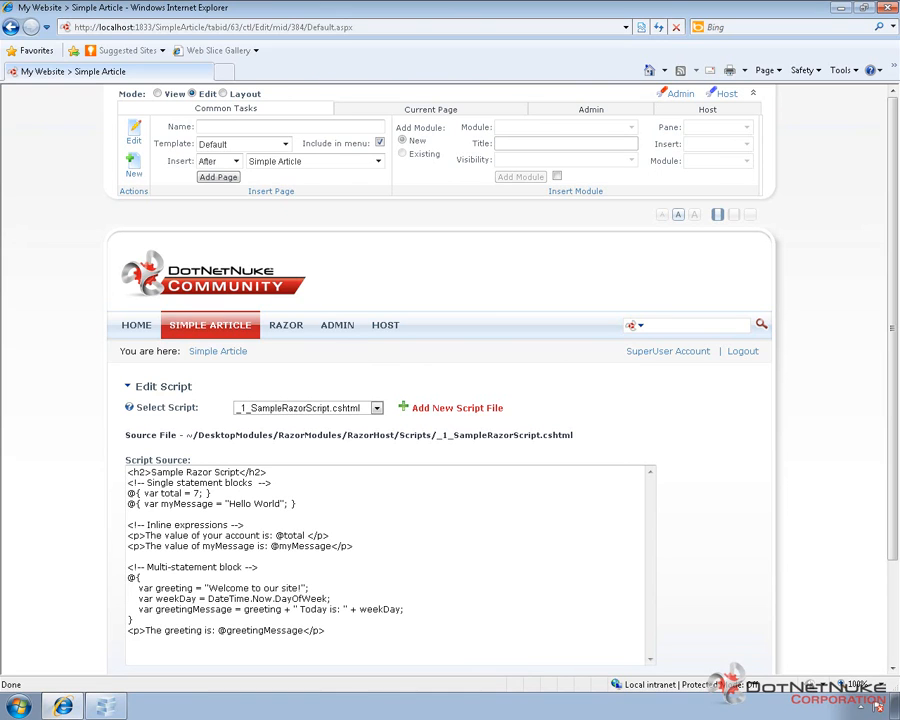
mouse_move(347, 412)
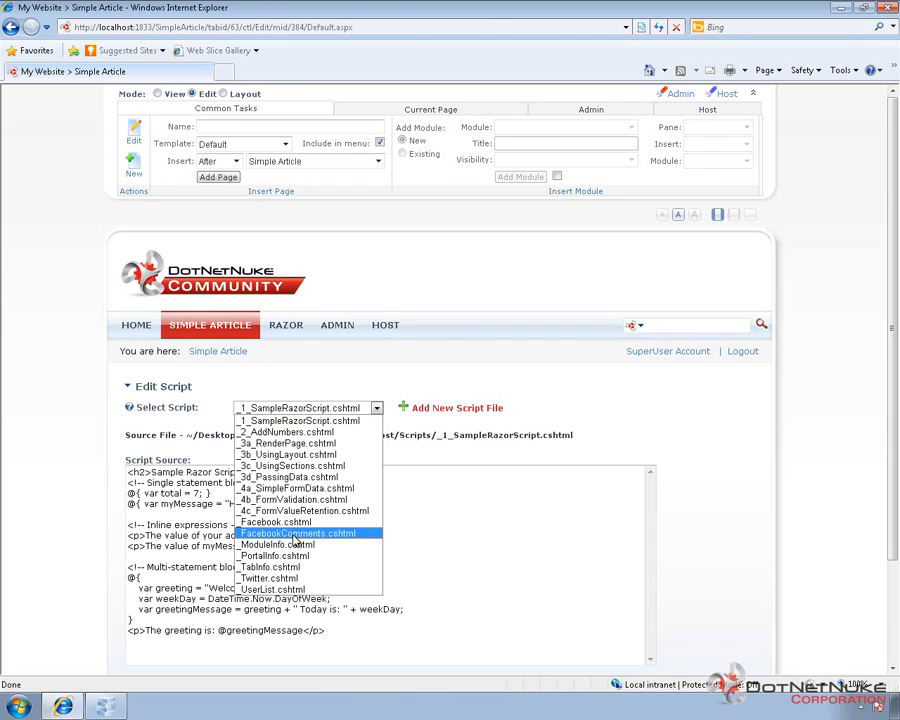
mouse_move(310, 540)
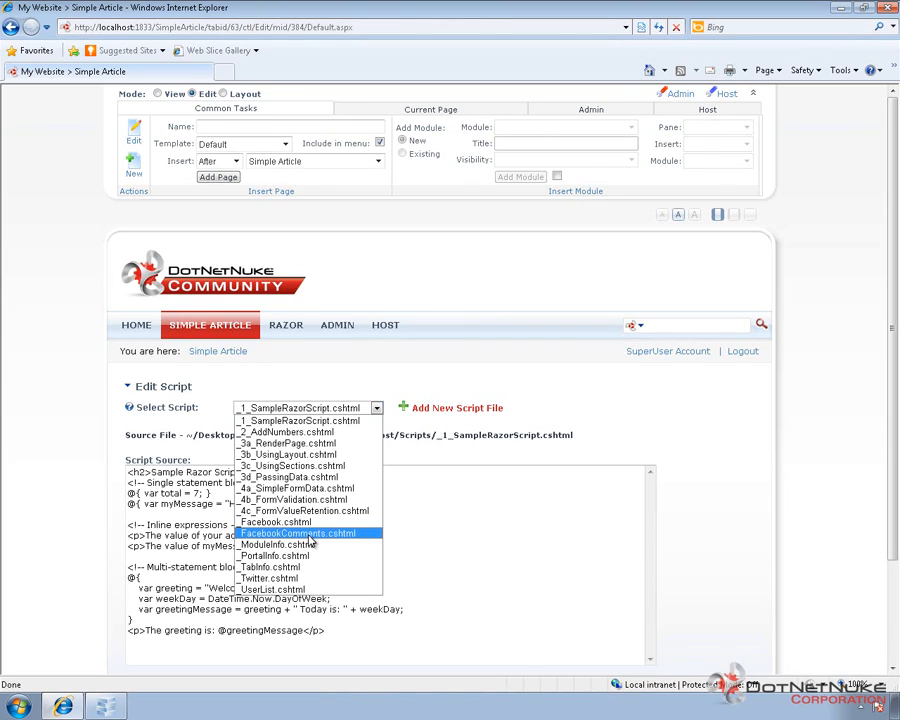
Step: Select _FacebookComments.cshtml in the Select Script dropdown
left_click(297, 533)
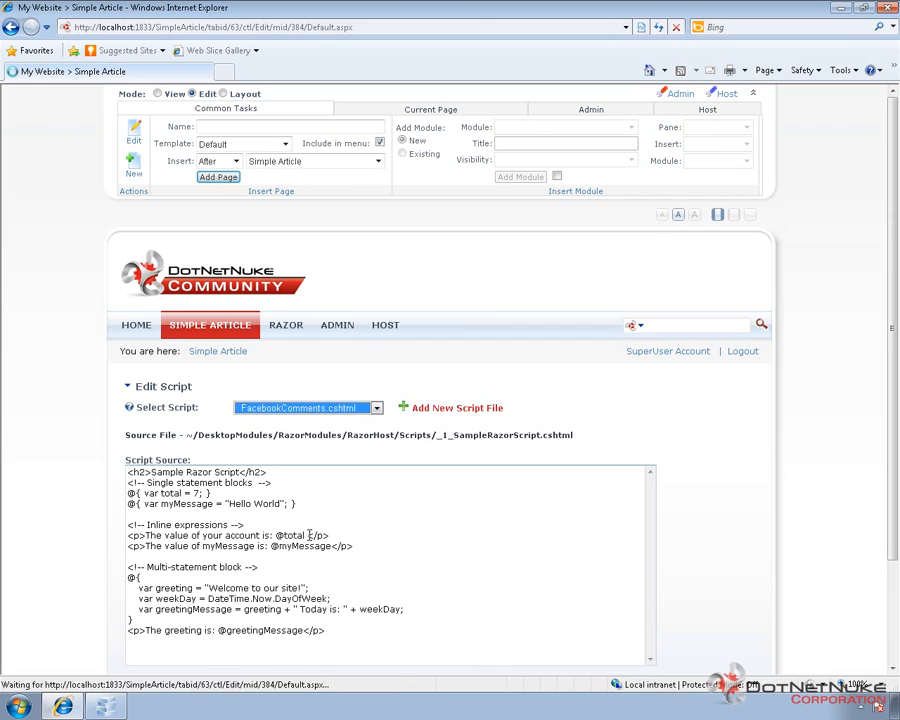
left_click(307, 407)
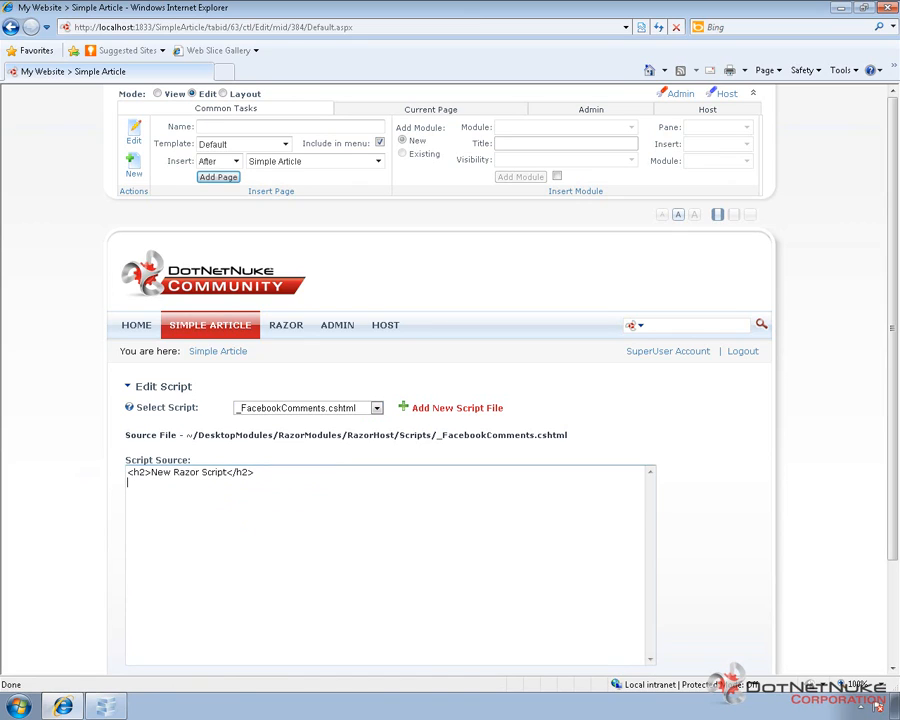
mouse_move(212, 579)
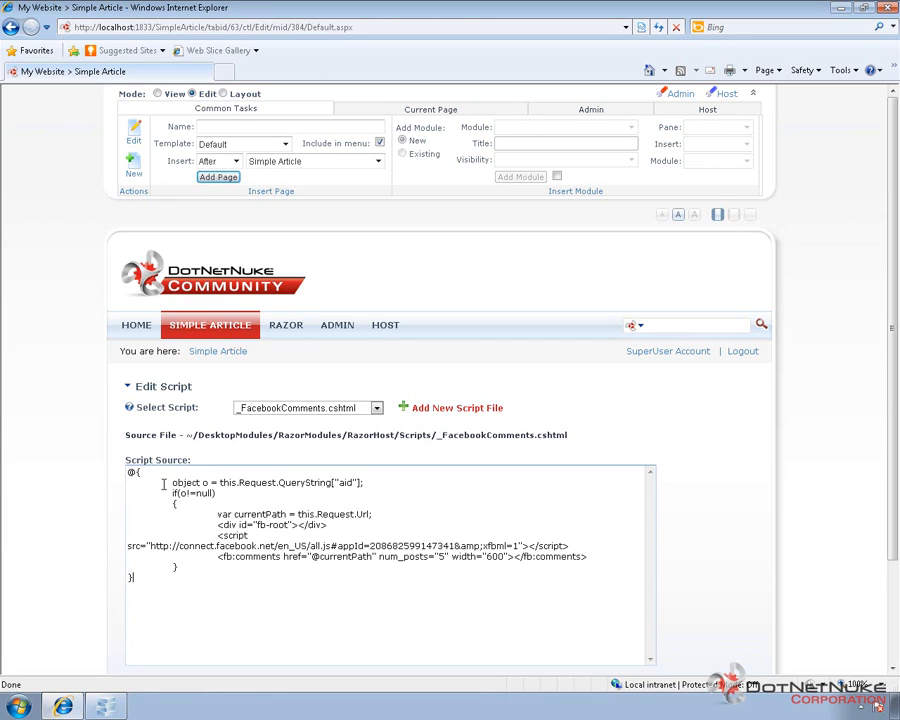
double_click(131, 471)
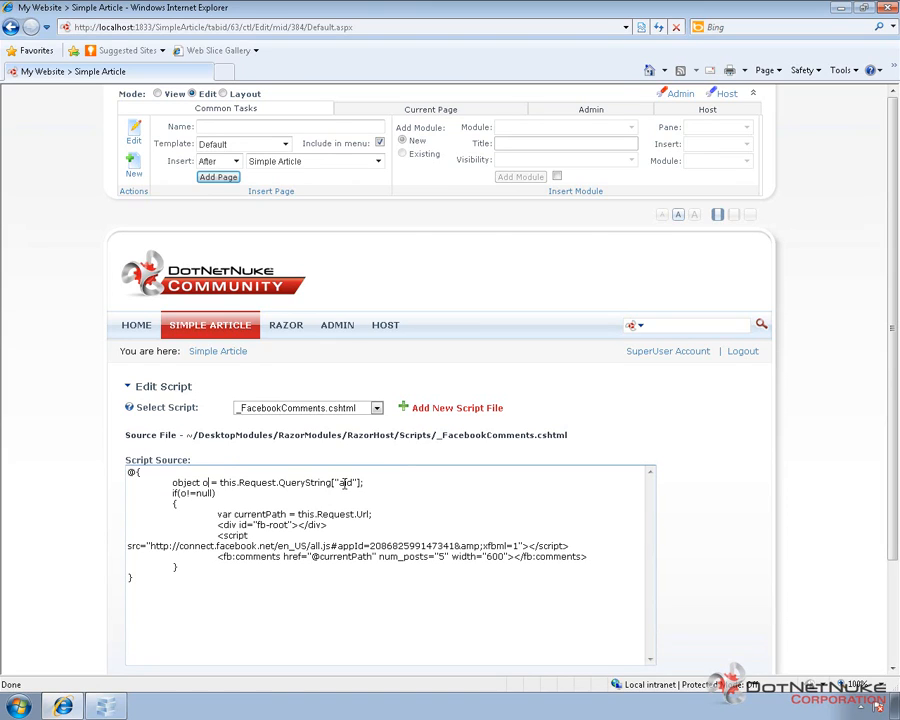
double_click(346, 483)
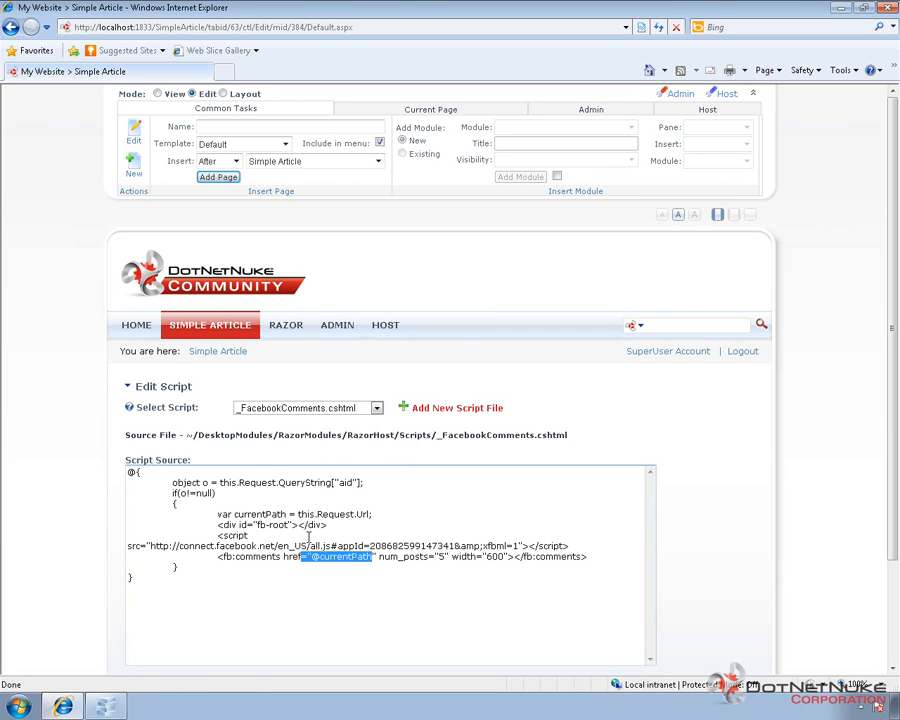
left_click(357, 574)
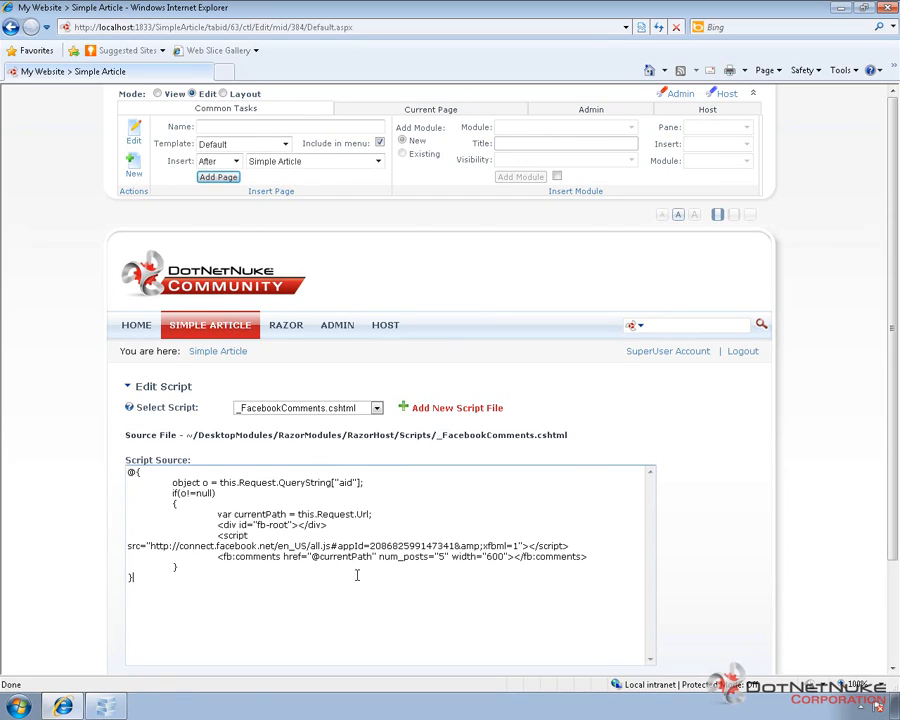
mouse_move(458, 570)
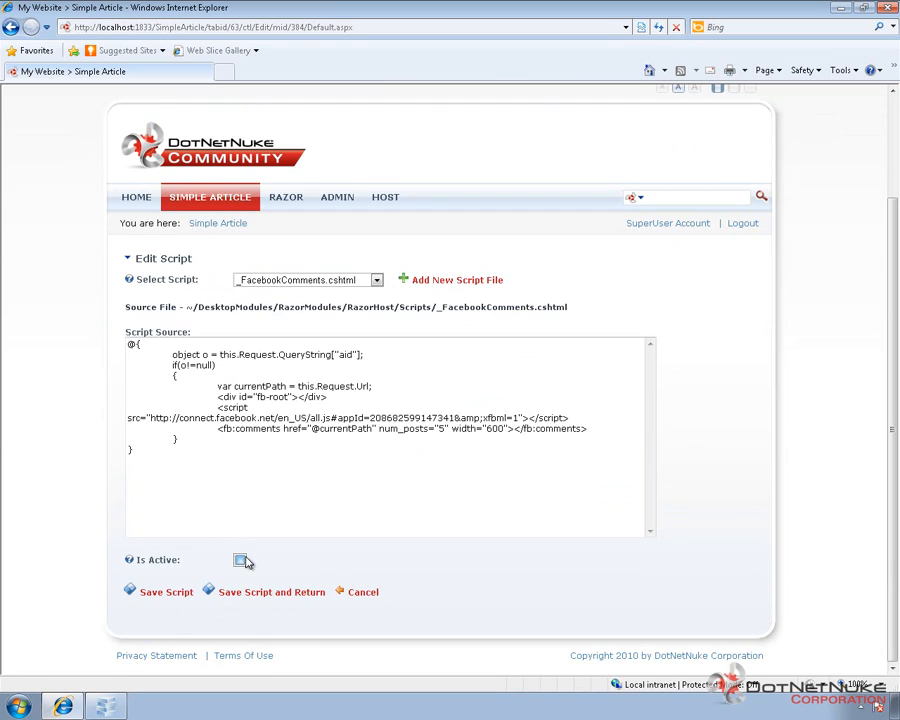
Step: Tick Is Active and save the FacebookComments script, returning to the page
left_click(239, 559)
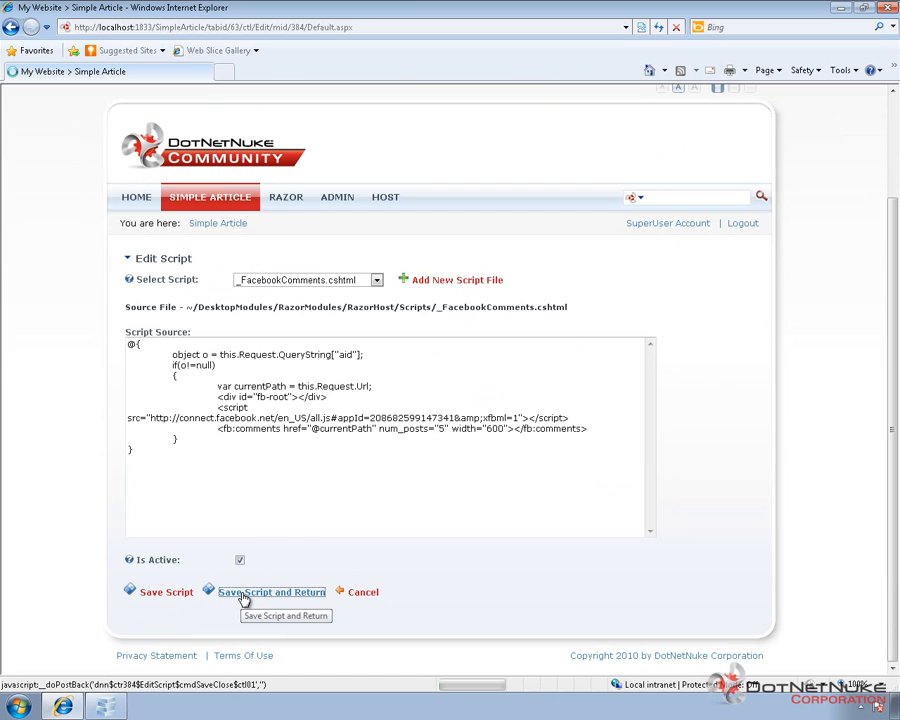
left_click(271, 591)
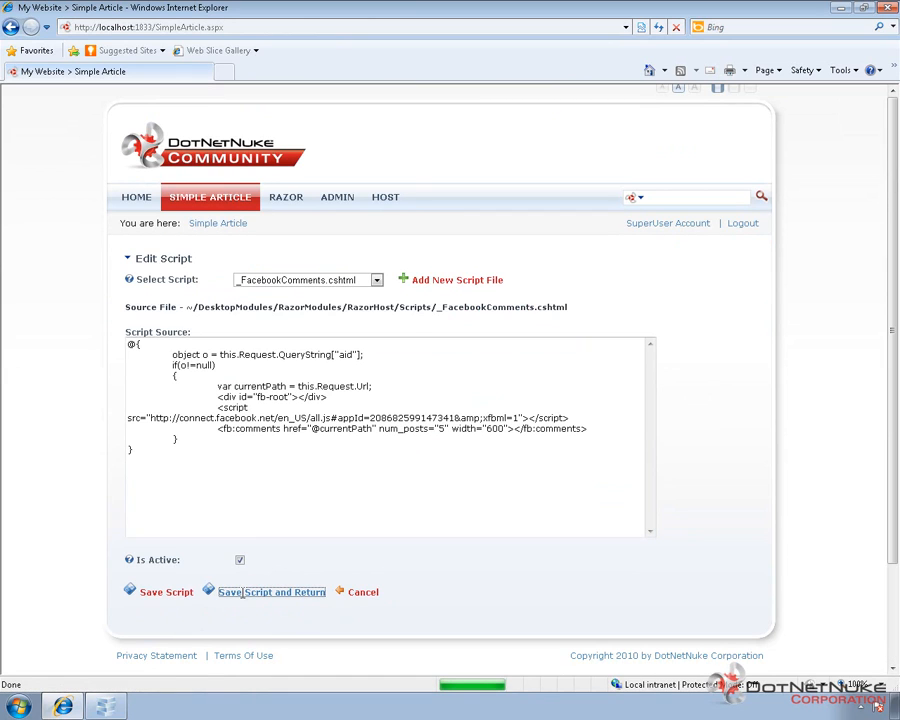
left_click(271, 592)
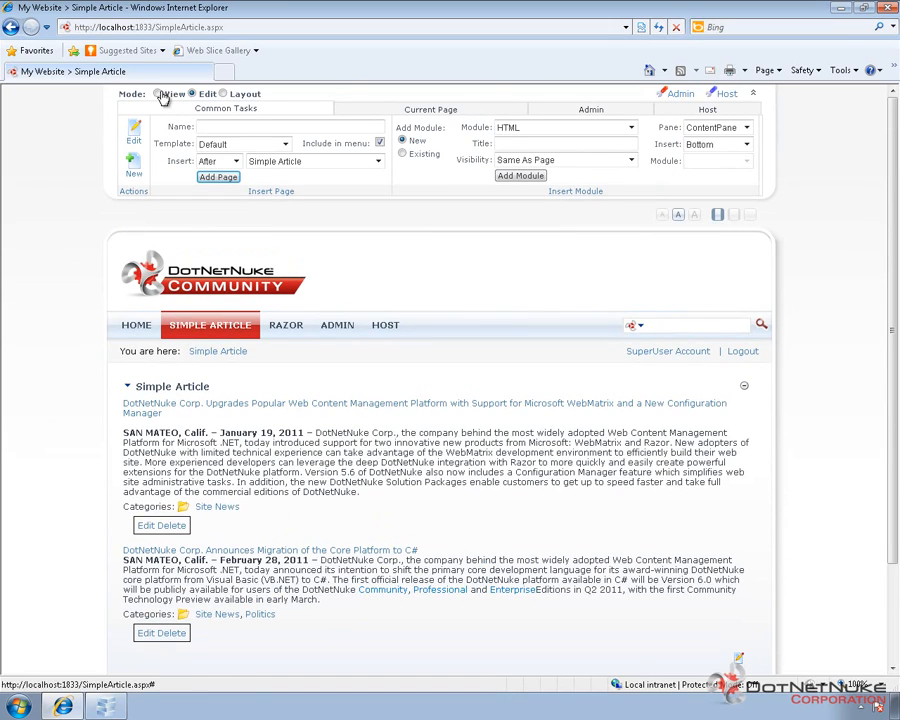
Step: Switch the control panel Mode to View
left_click(157, 93)
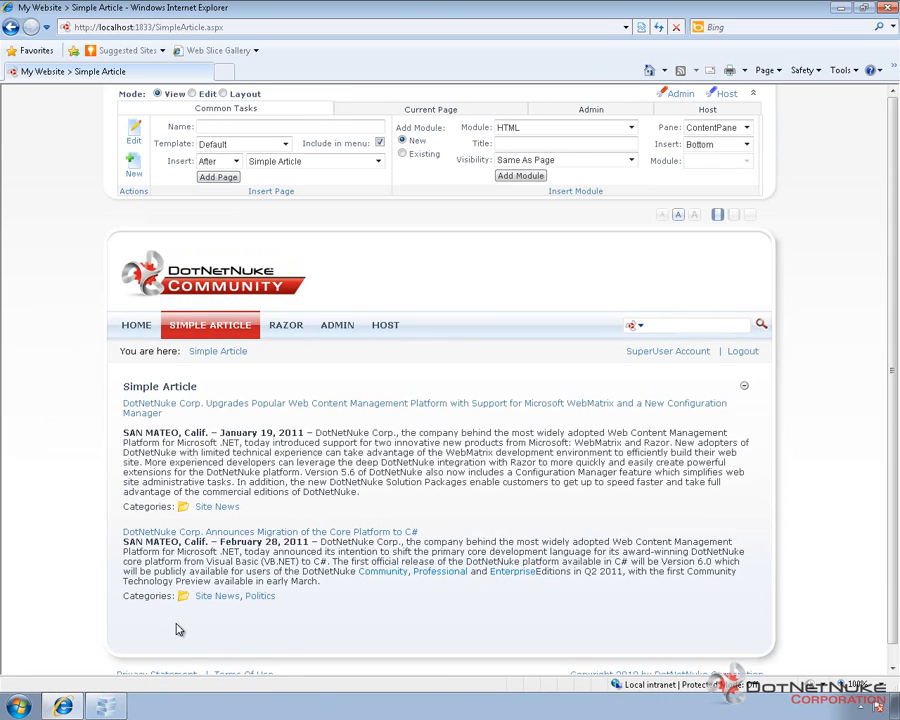
mouse_move(237, 639)
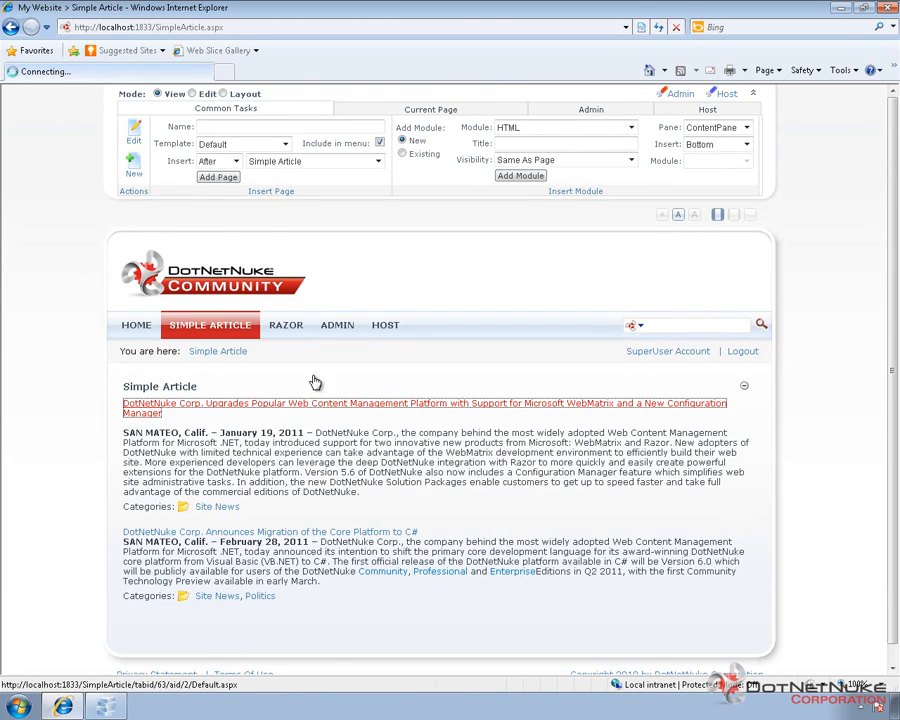
Step: Open the WebMatrix support article and scroll to the Facebook comment box
left_click(424, 403)
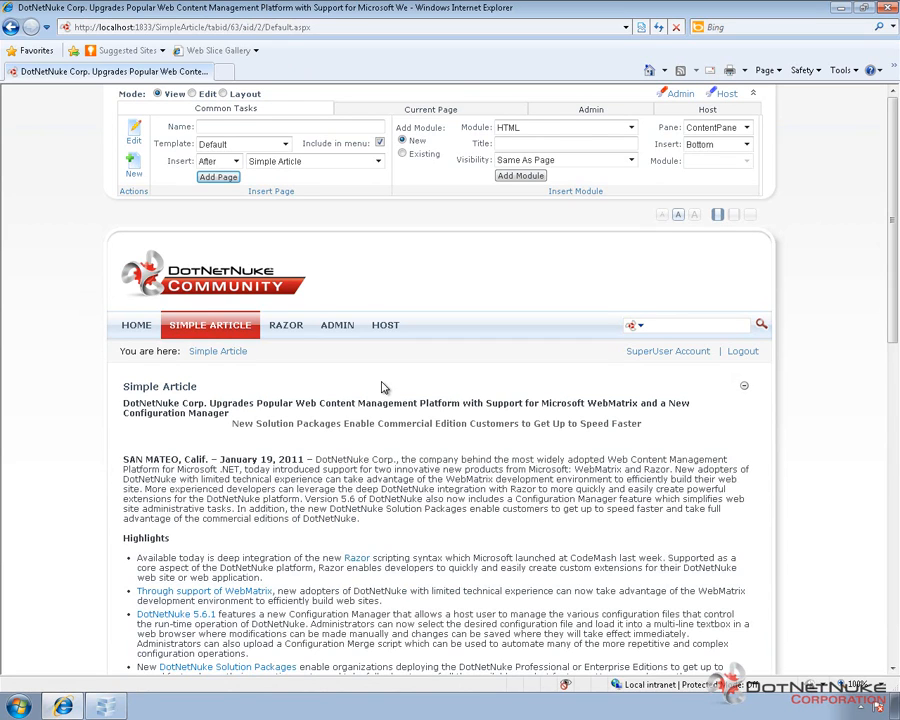
scroll("down", 3)
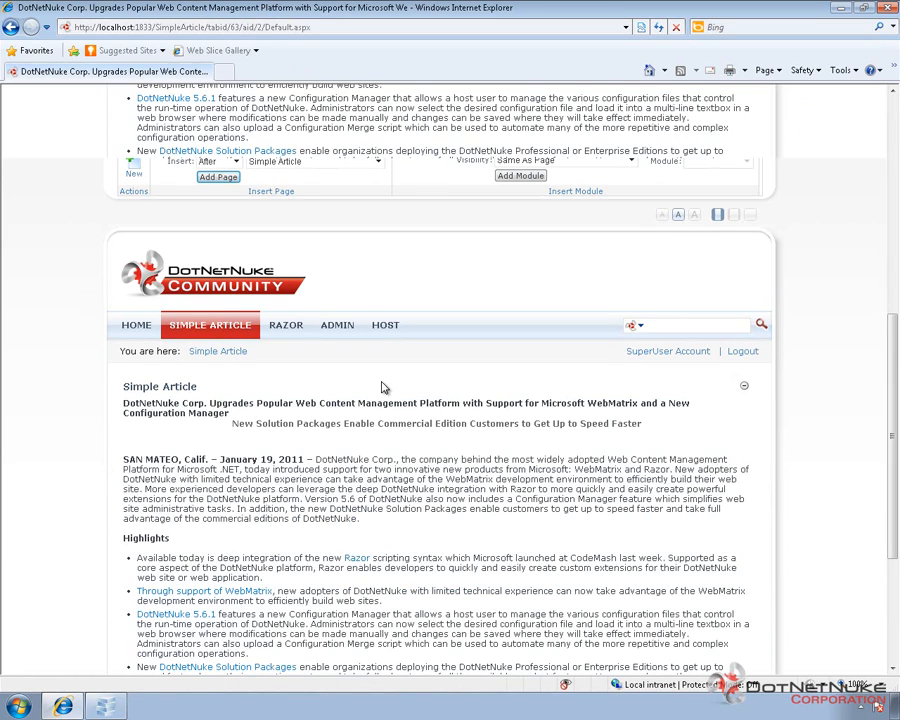
scroll("down", 3)
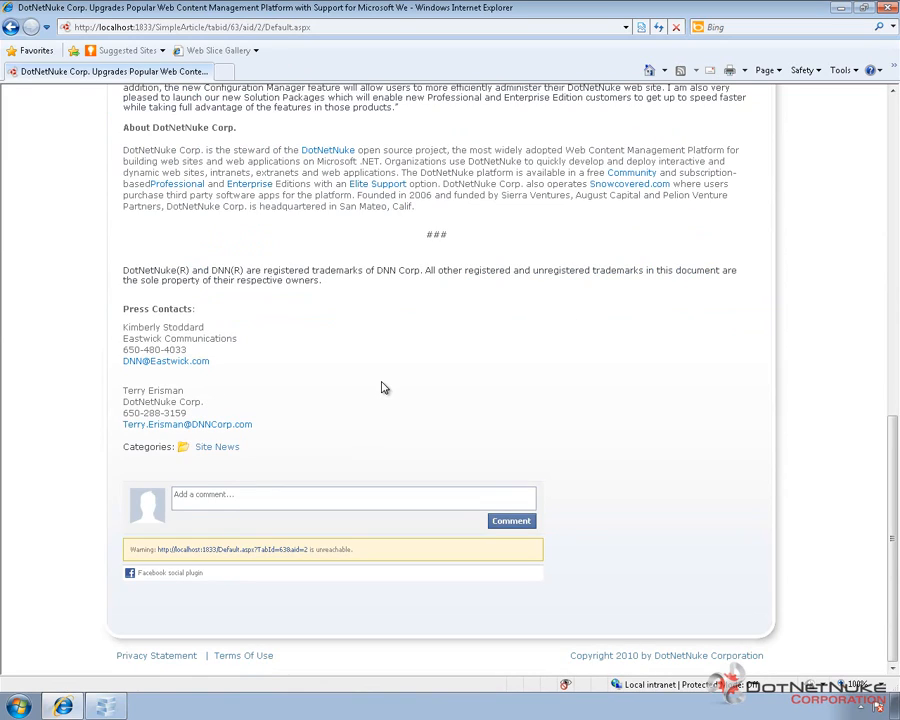
mouse_move(178, 498)
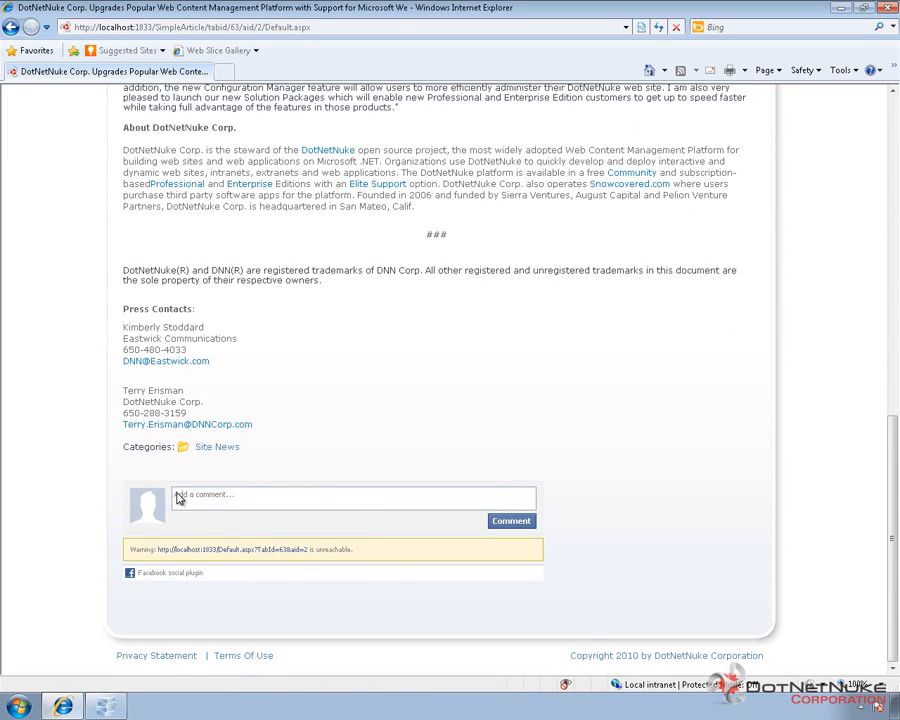
mouse_move(385, 500)
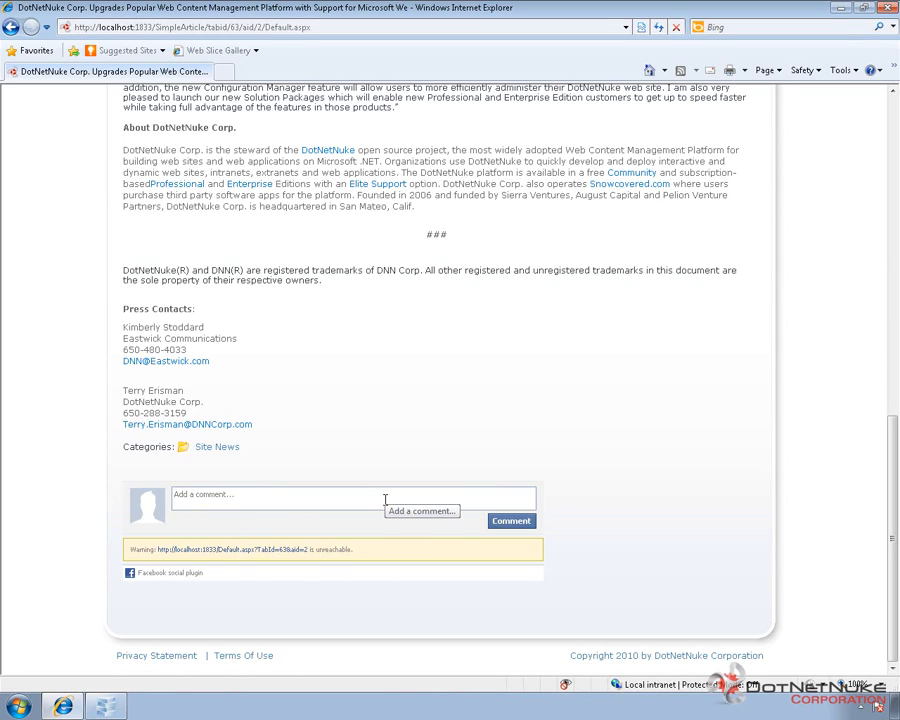
mouse_move(205, 557)
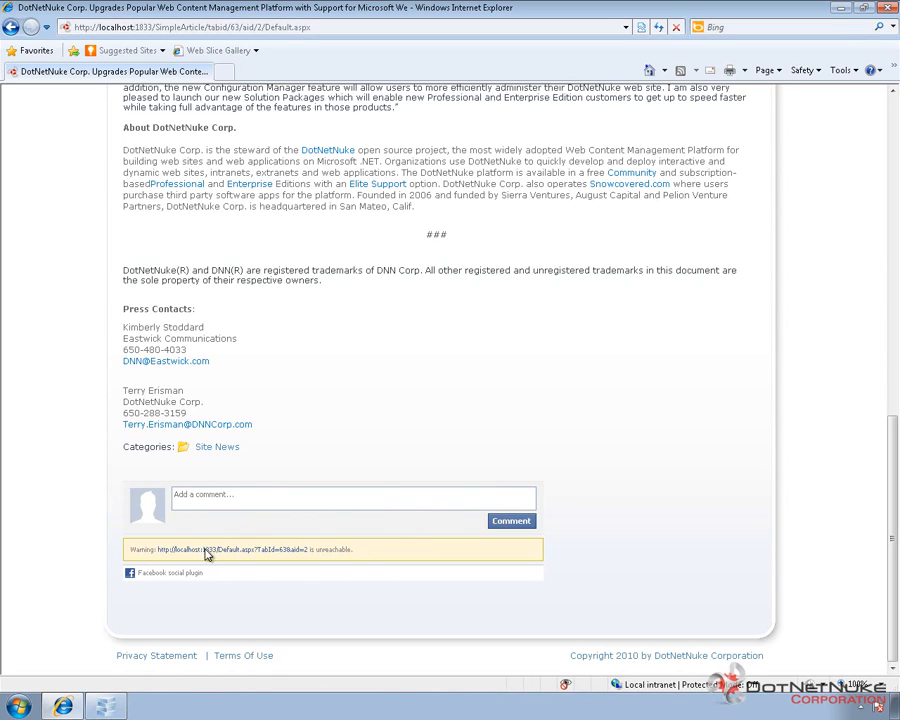
mouse_move(213, 563)
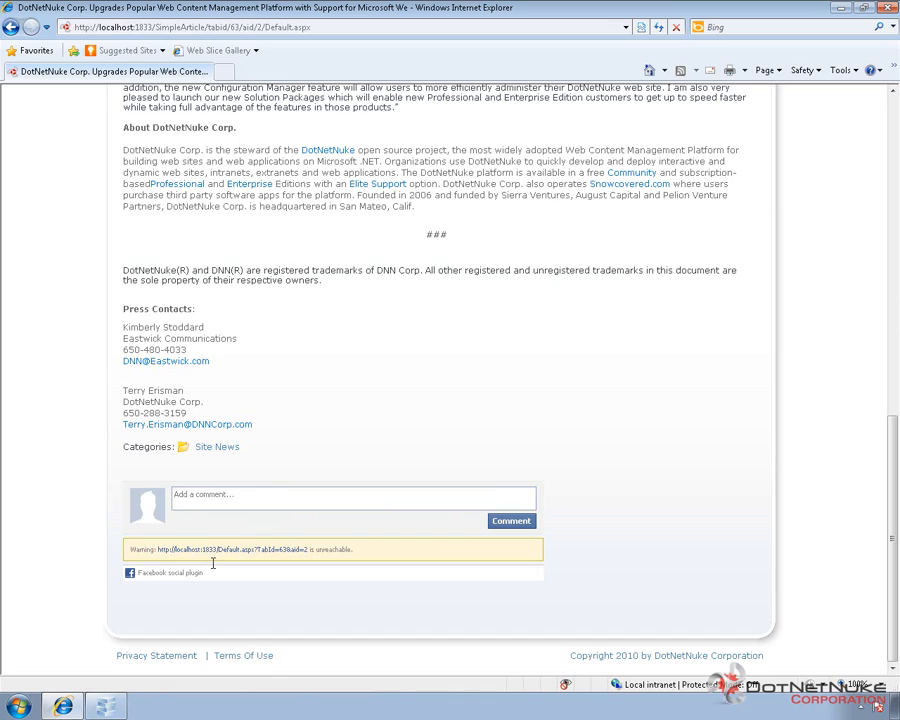